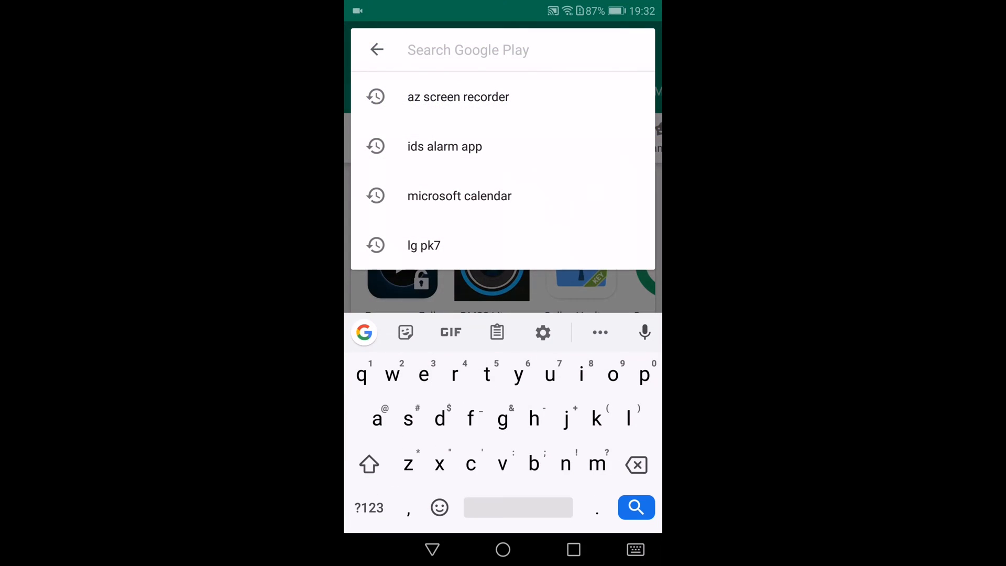
Step: Find HYYP Smart Home from the 'ids alarm app' search, install it and launch it
click(444, 145)
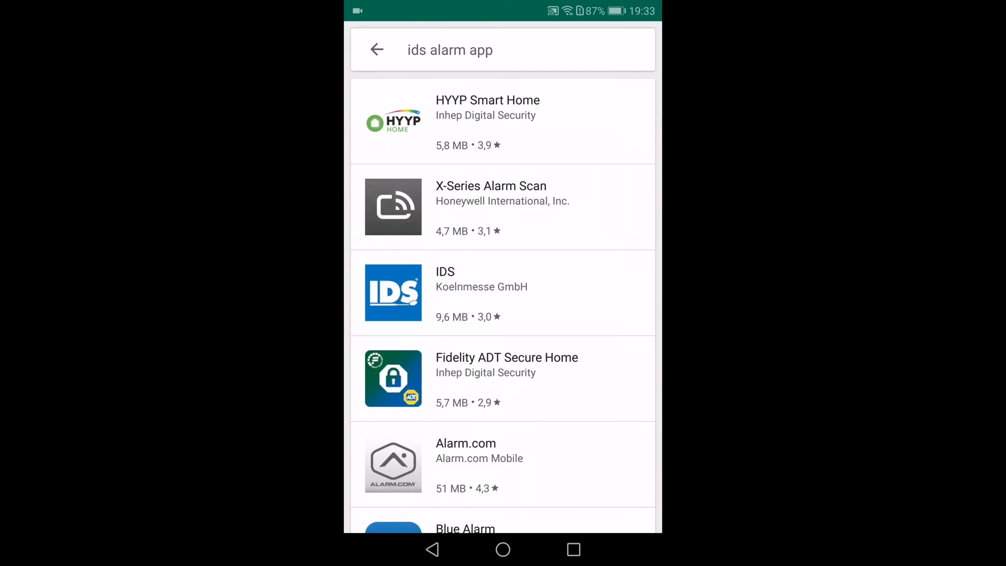
click(487, 120)
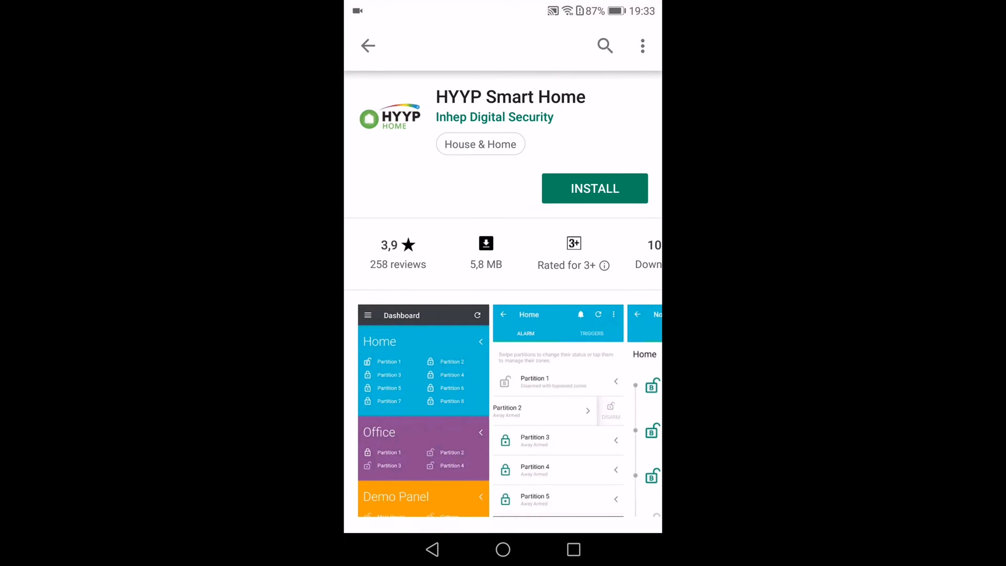
click(594, 189)
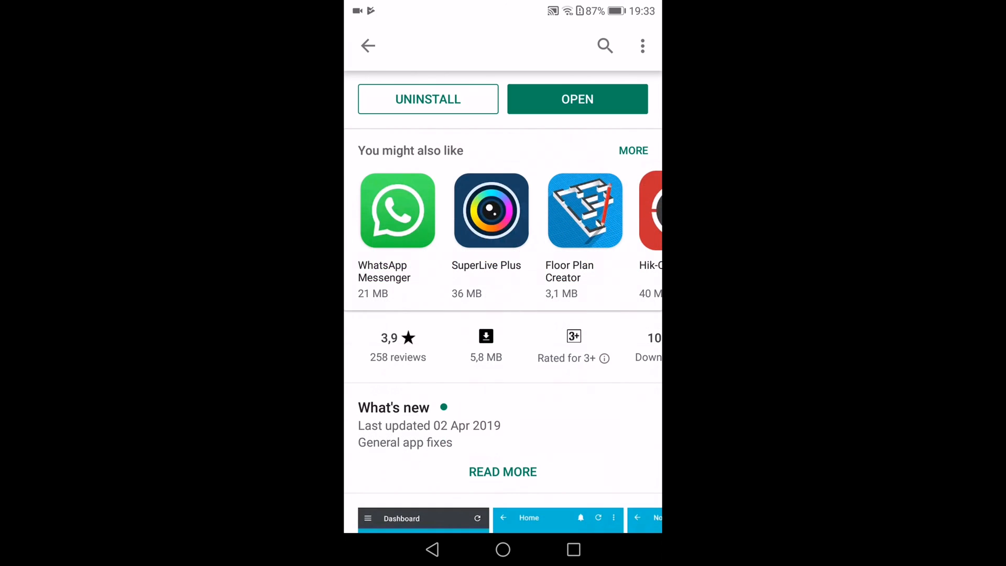
click(576, 98)
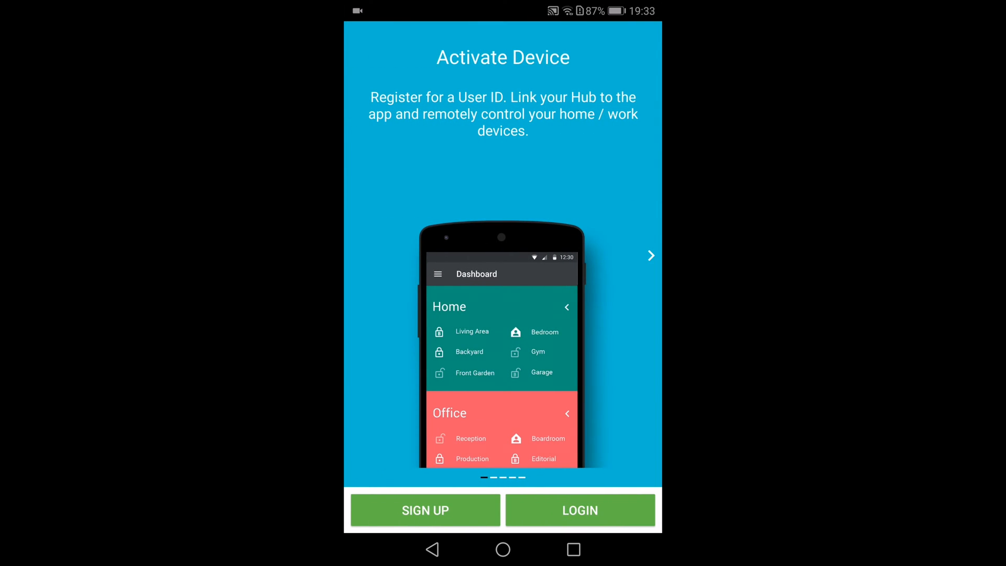
Step: Sign up a new account, clearing the short mobile number and entering 123
click(426, 510)
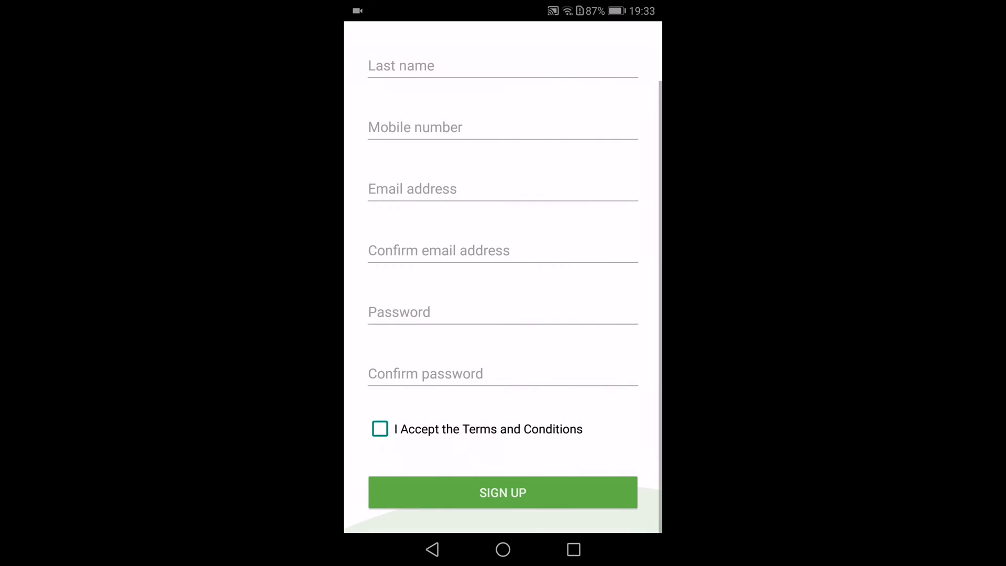
click(503, 492)
text(082123456)
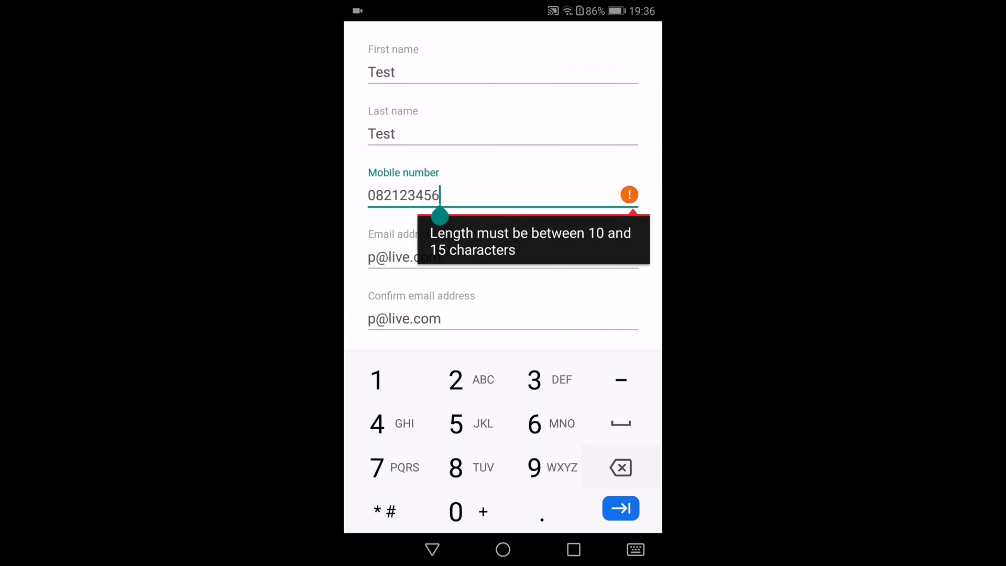
click(620, 467)
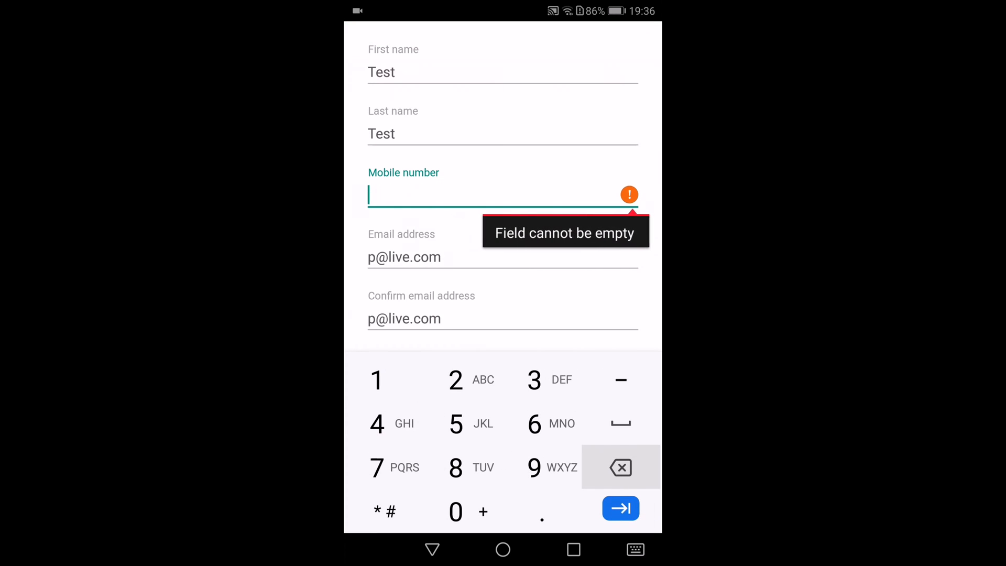
text(123)
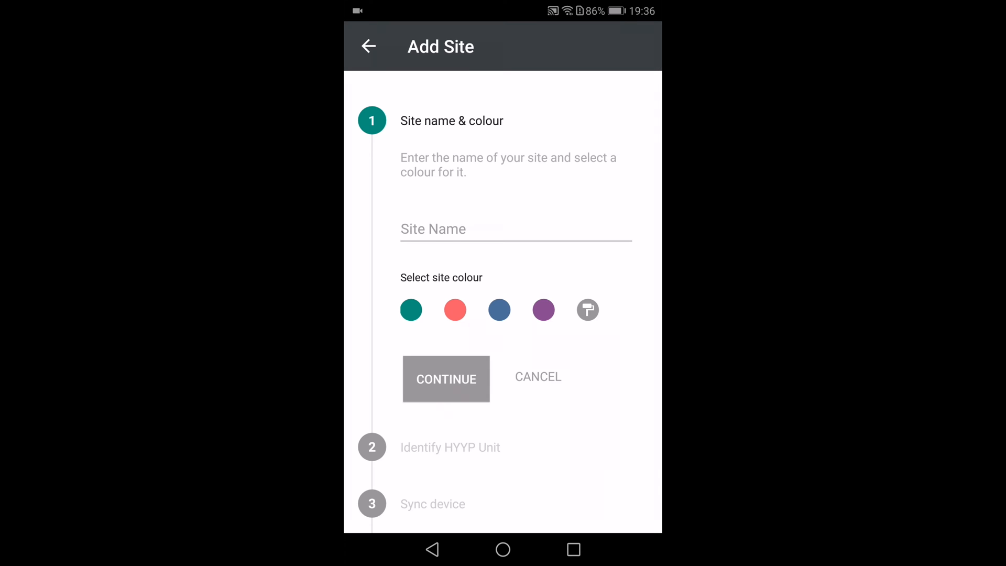
Step: Choose blue as the site colour, name the site 'test' and continue
click(499, 309)
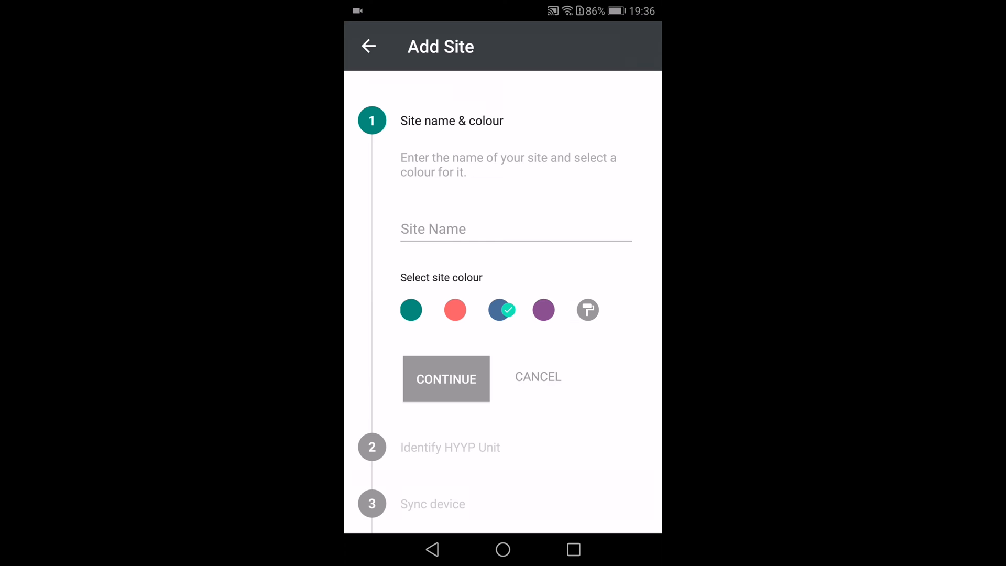
click(516, 228)
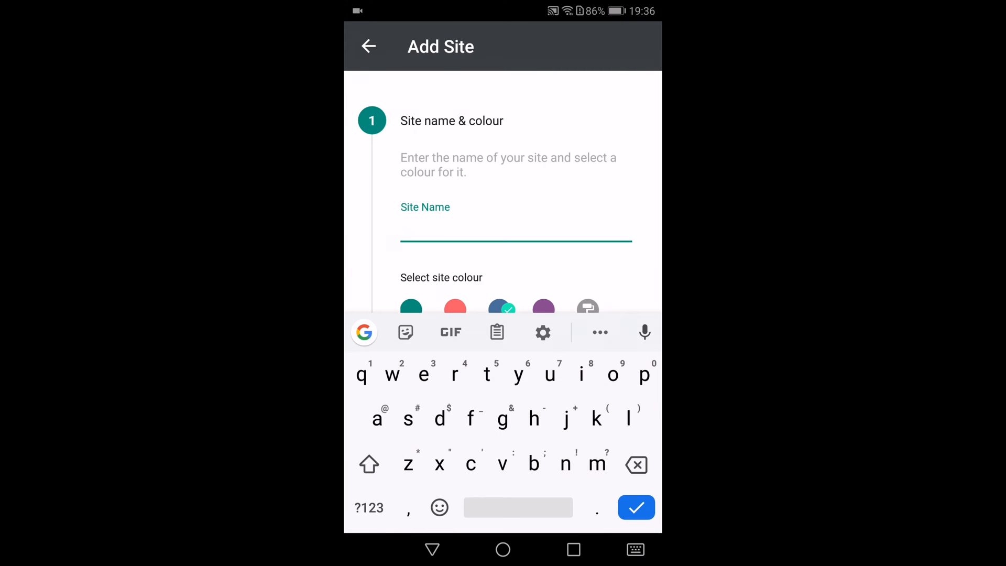
text(t)
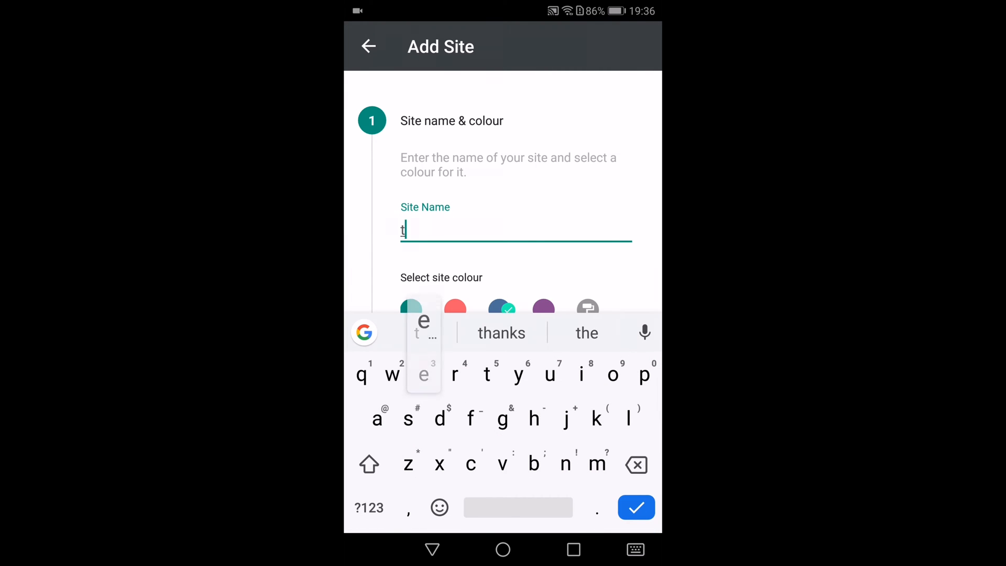
text(est)
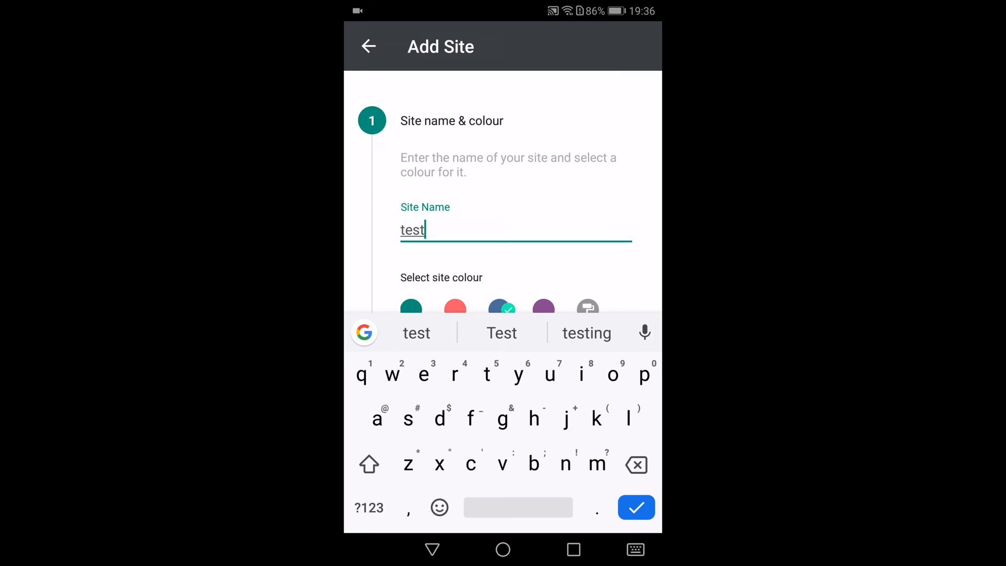
scroll(down, 3)
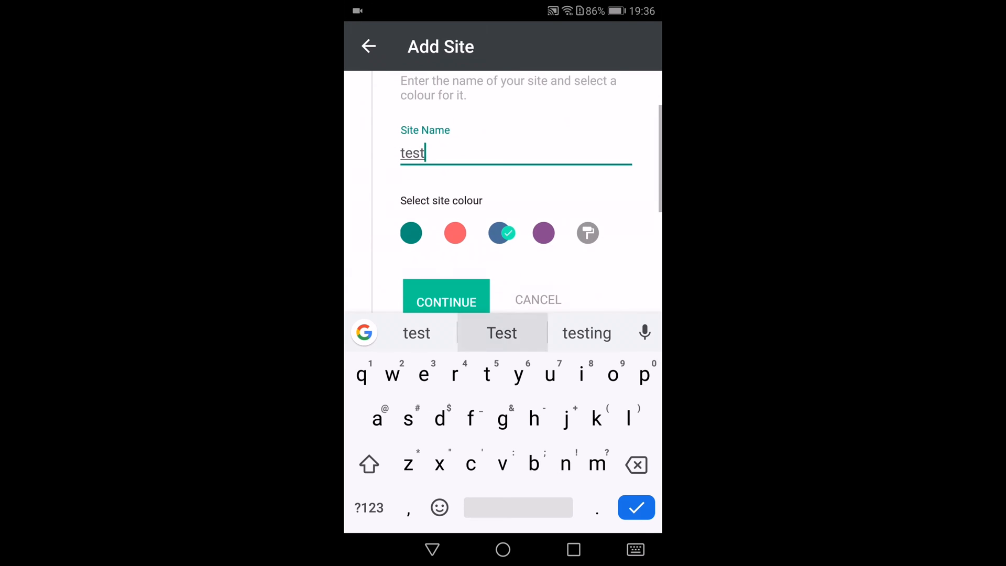
click(446, 299)
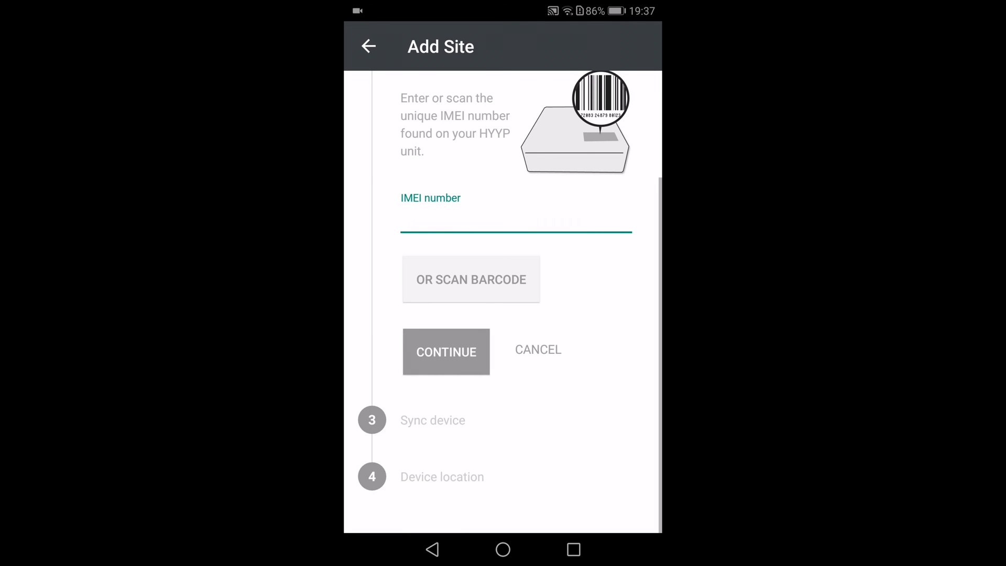
Step: Scan the unit's barcode instead of typing the IMEI, allowing camera access
click(472, 278)
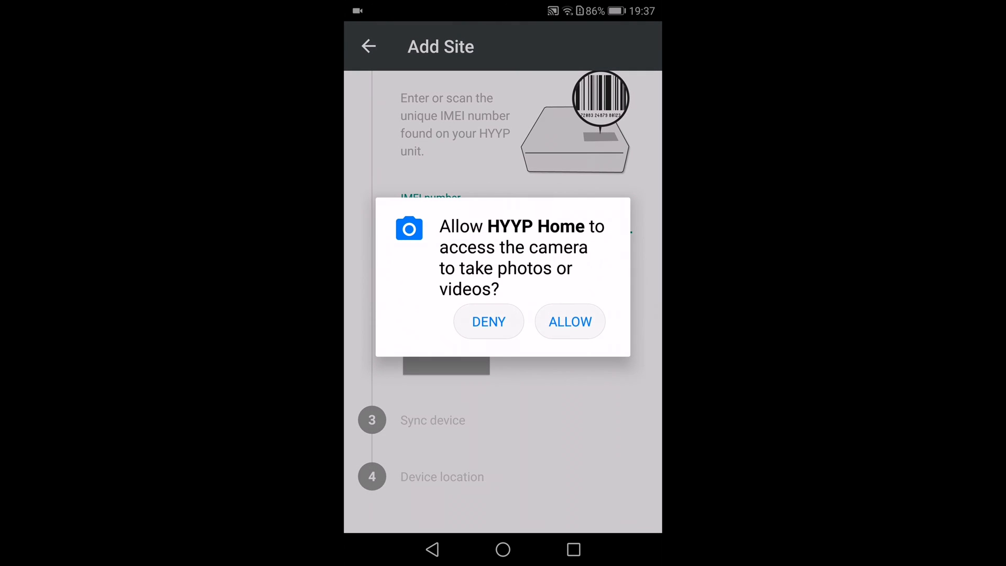
click(570, 322)
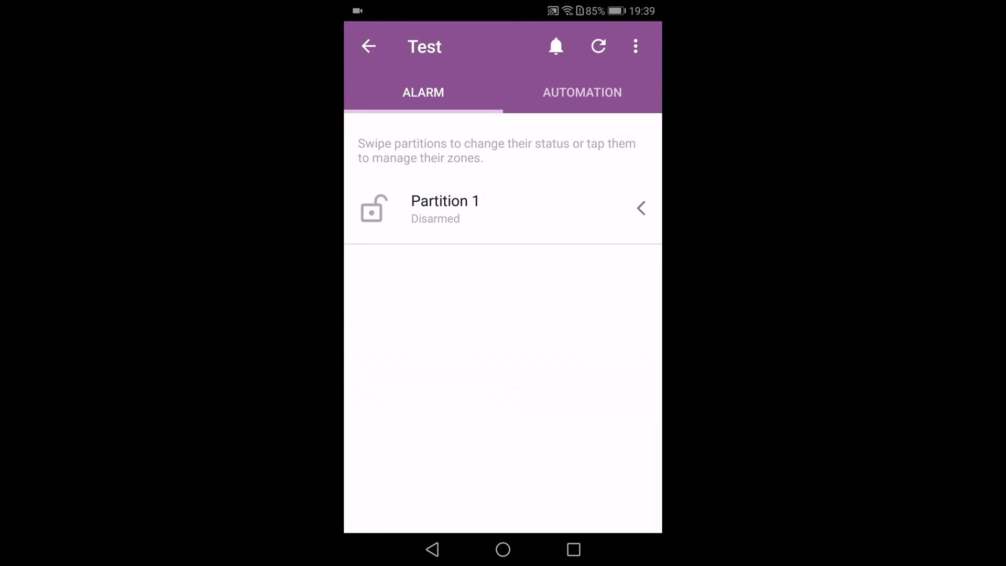
Step: Arm Partition 1, disarm it again, then swipe into its zone list
drag(577, 208, 398, 208)
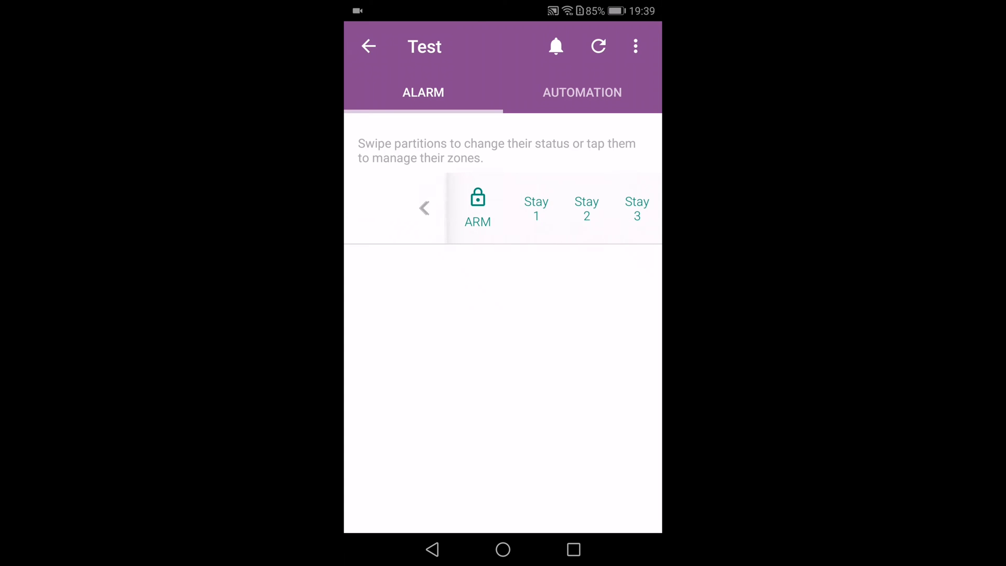
click(586, 209)
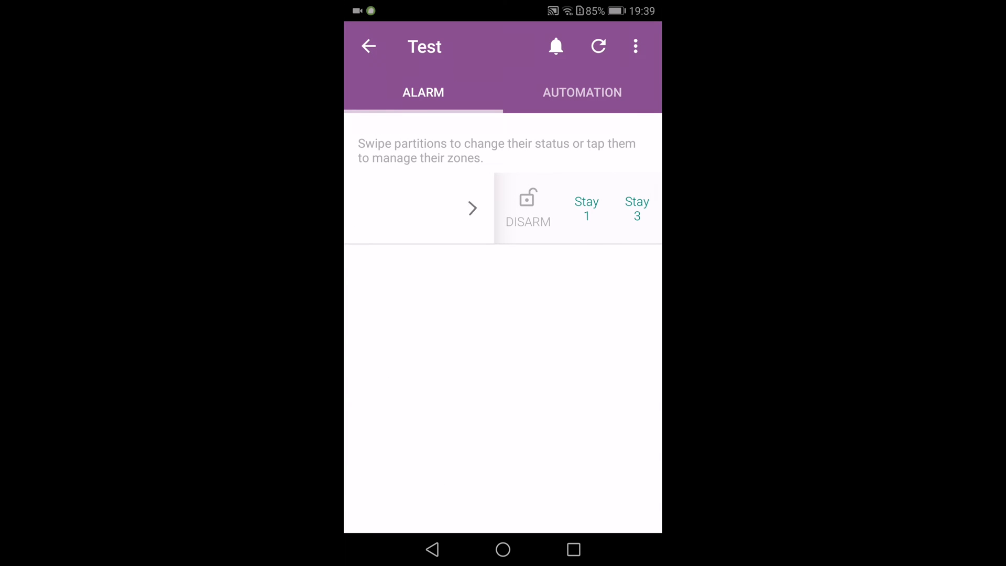
click(527, 208)
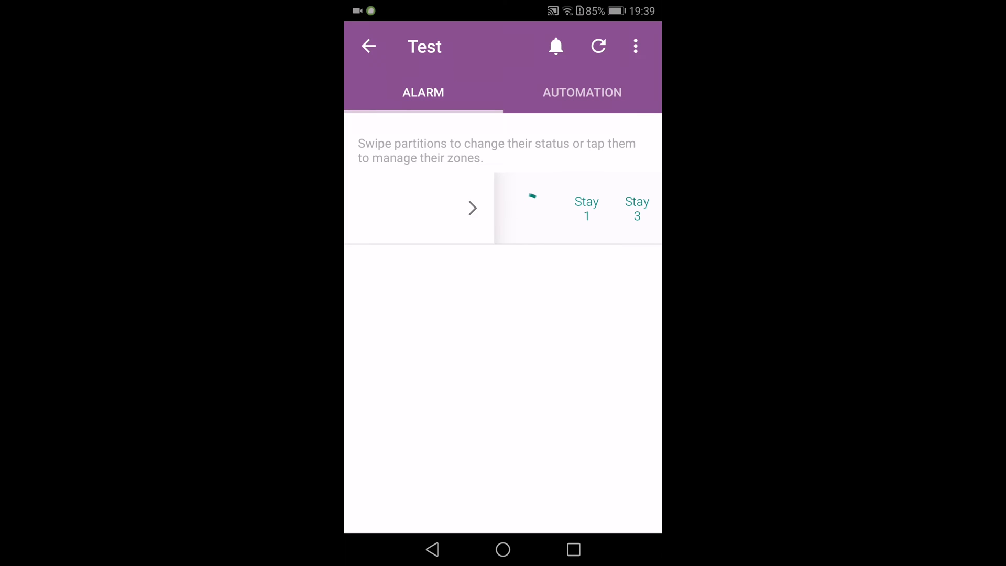
drag(577, 207, 417, 208)
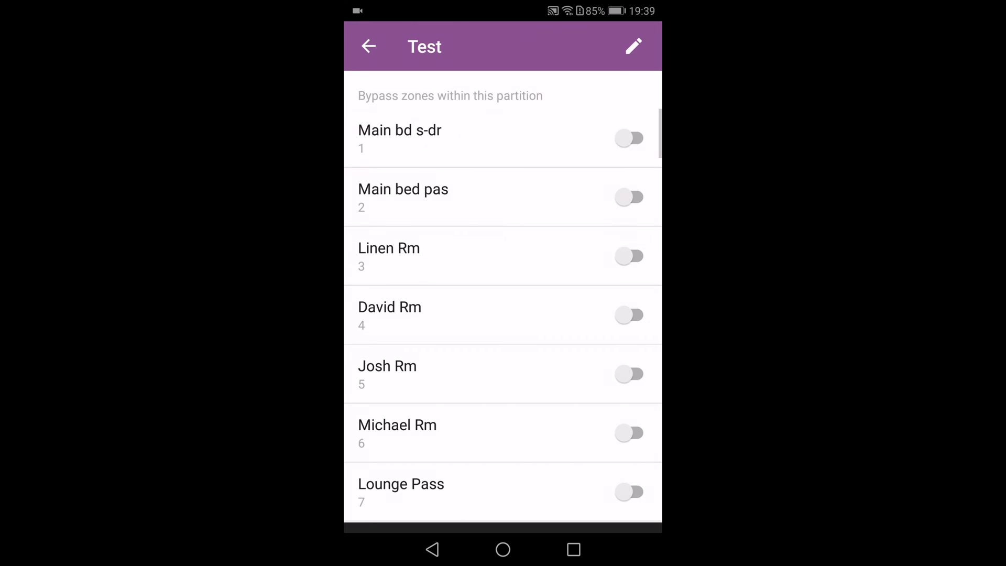
Step: Scroll the zone list to reach the Main bd s-dr and Linen Rm bypass toggles
scroll(down, 3)
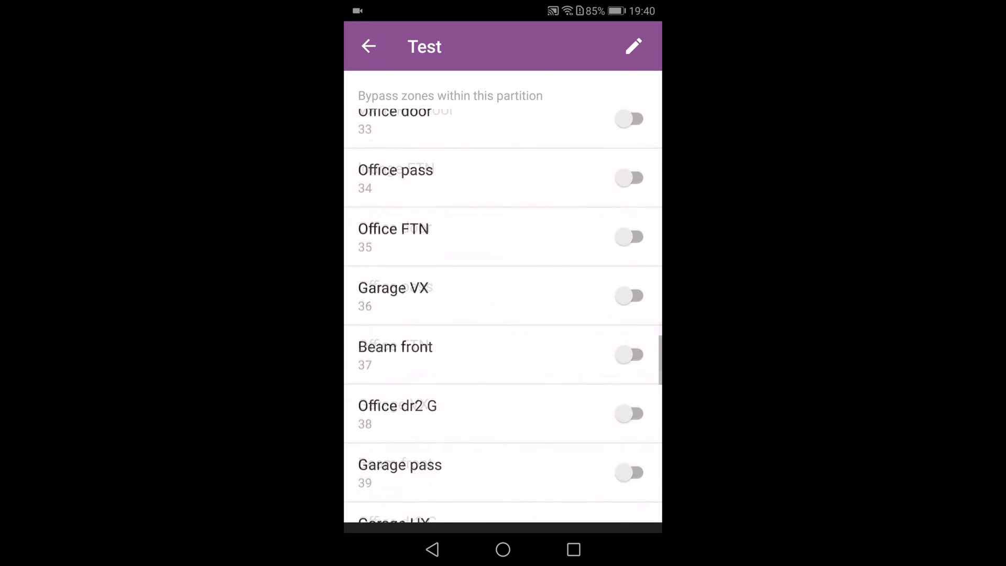
scroll(down, 3)
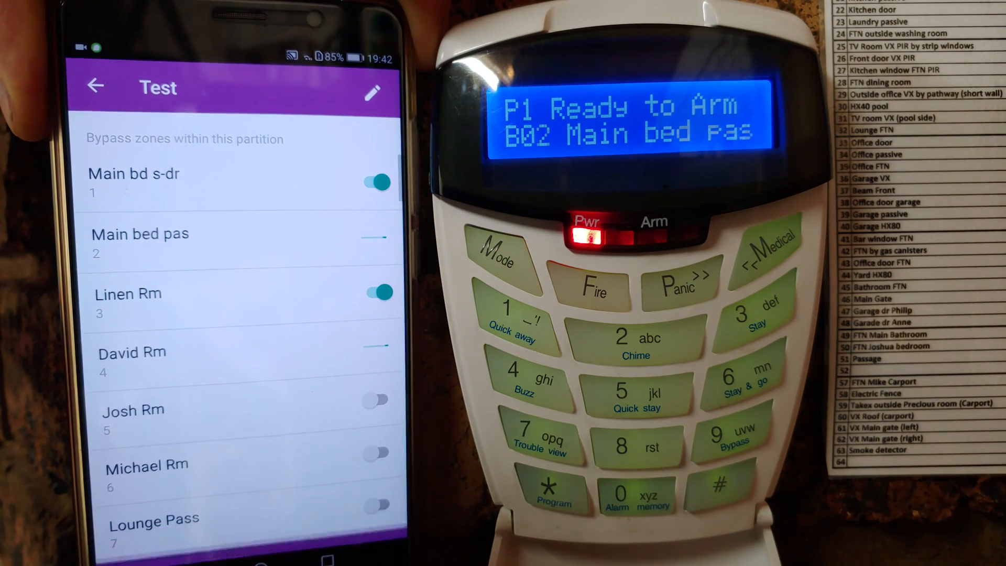
Step: Select a Stay option to stay-arm Partition 1
click(377, 348)
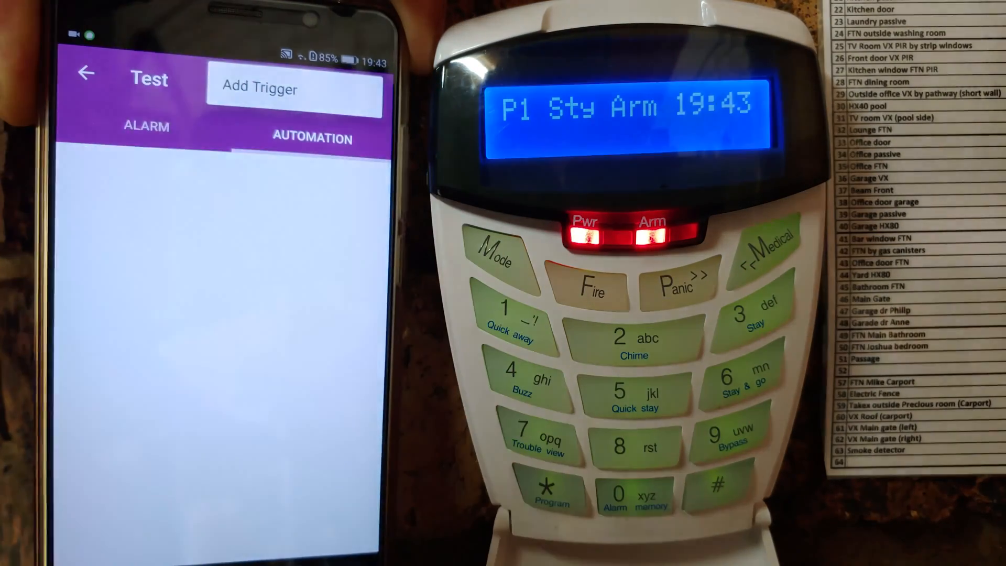
Step: Open the side menu from the dashboard to reach Global Settings
click(295, 86)
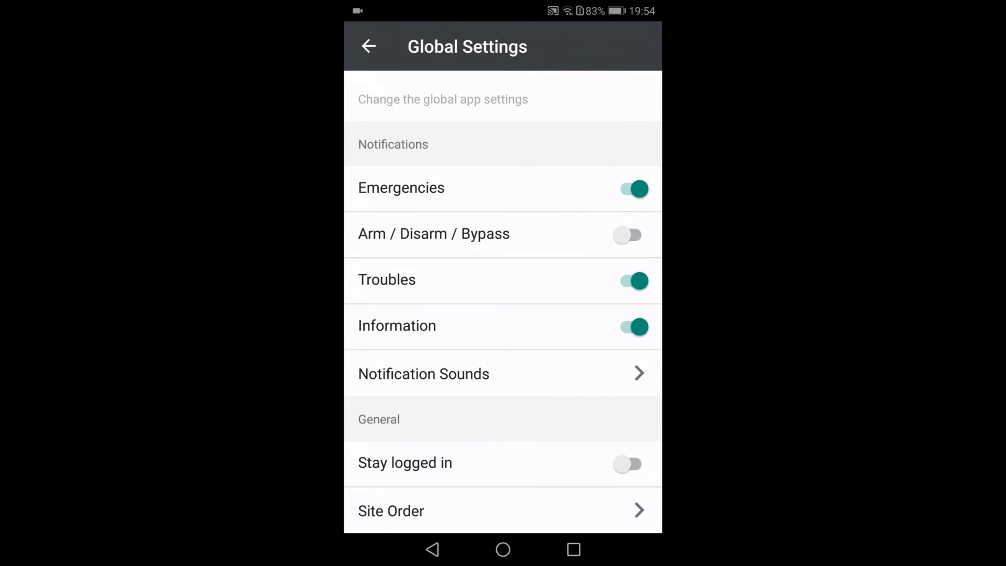
scroll(down, 3)
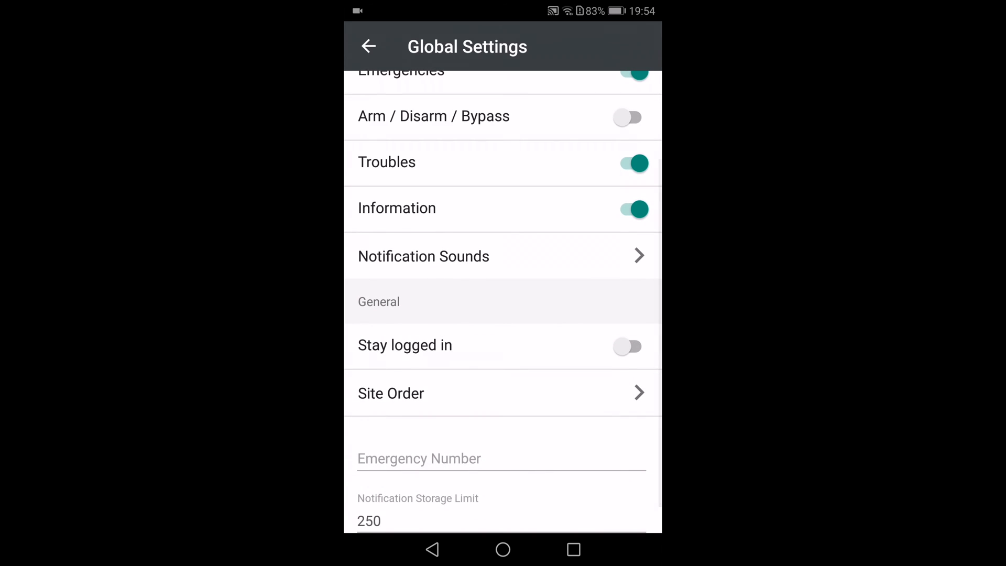
click(423, 256)
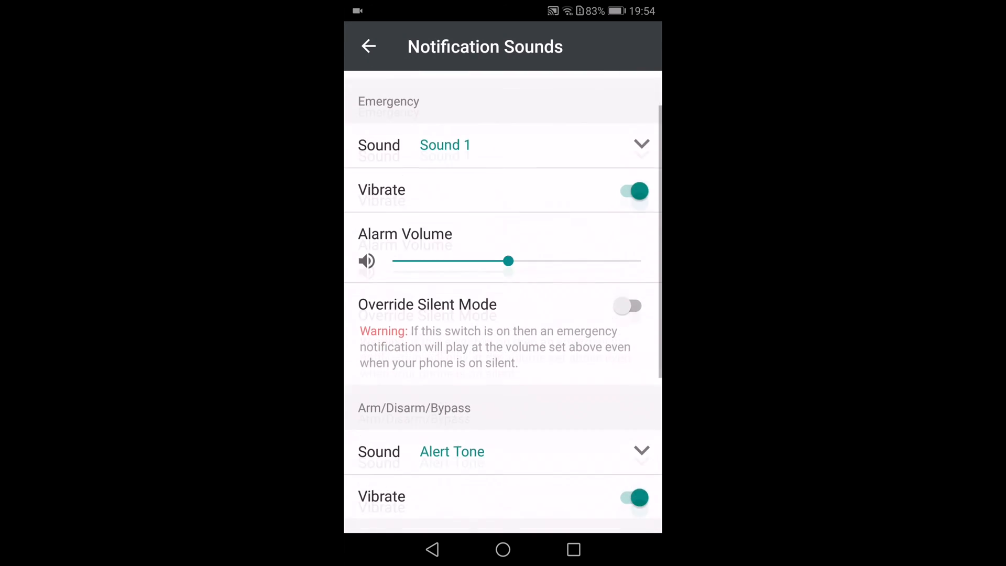
scroll(down, 3)
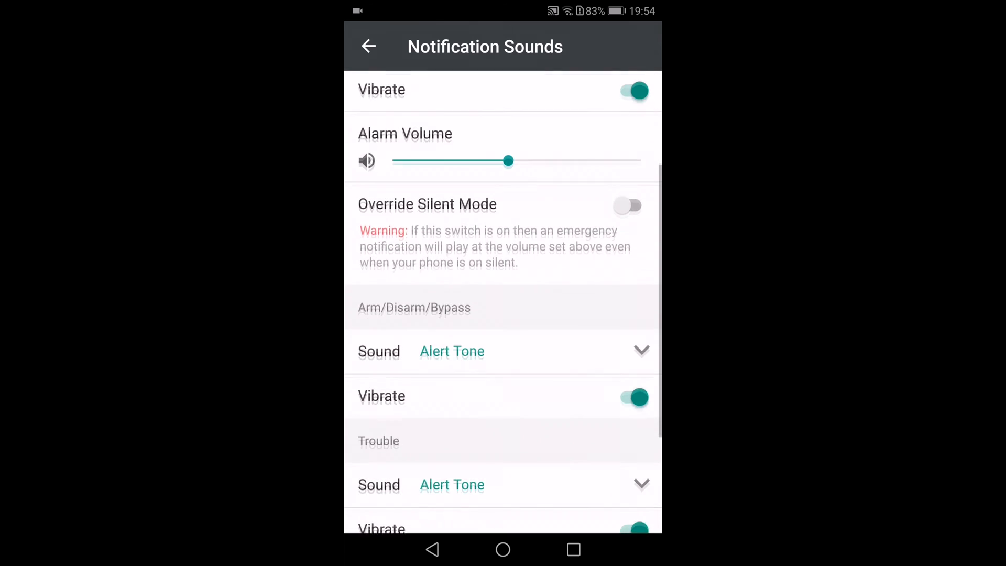
scroll(down, 3)
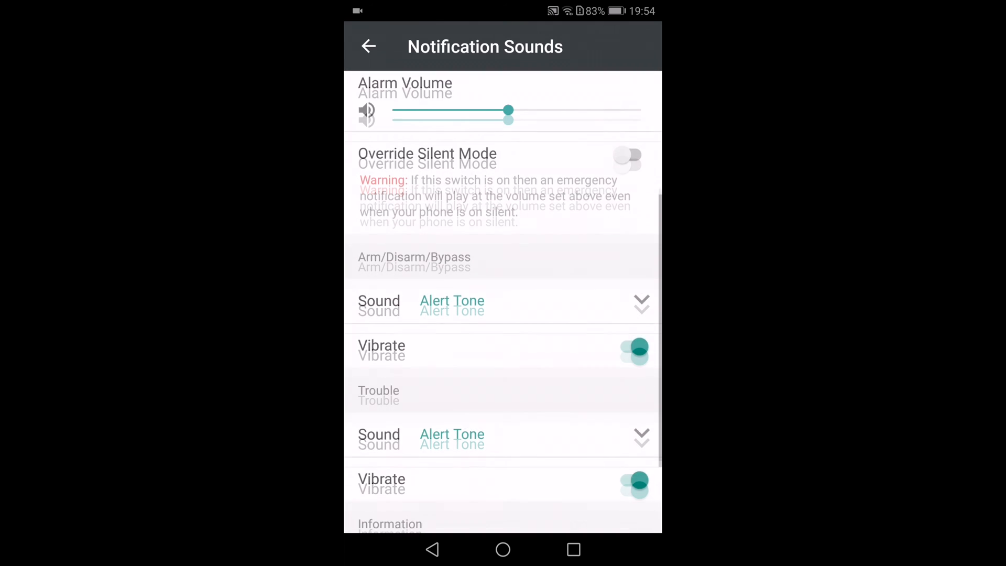
scroll(down, 3)
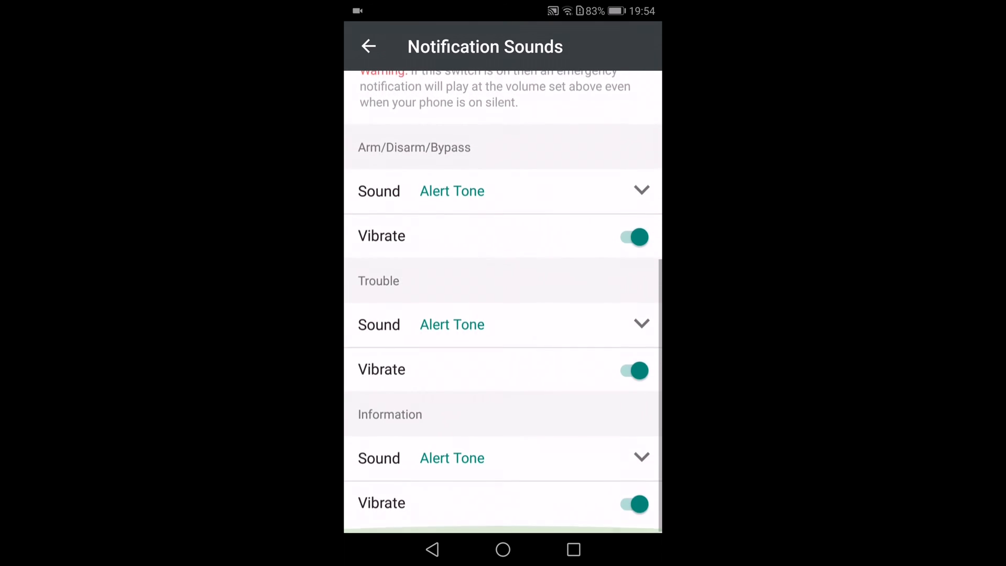
scroll(down, 3)
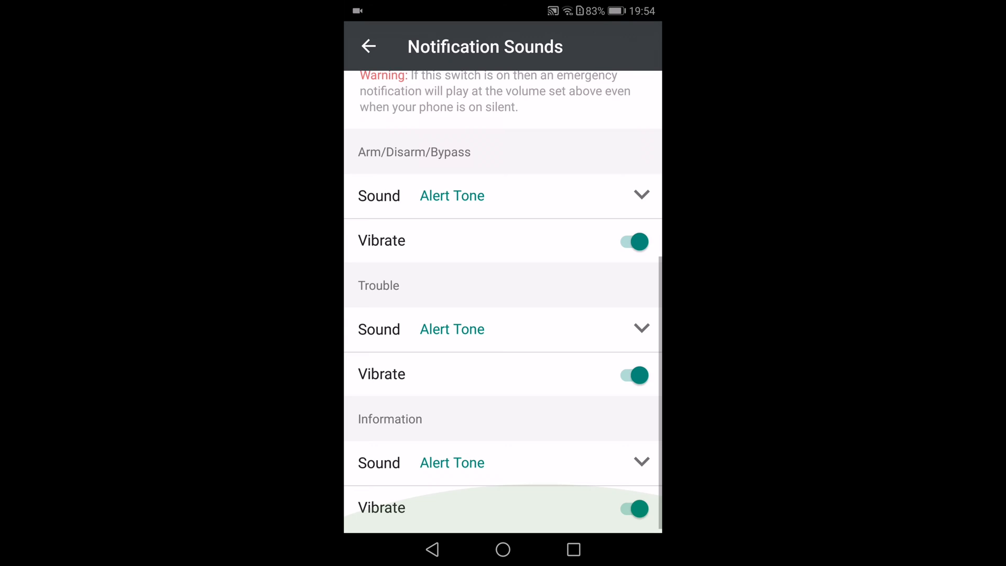
click(369, 46)
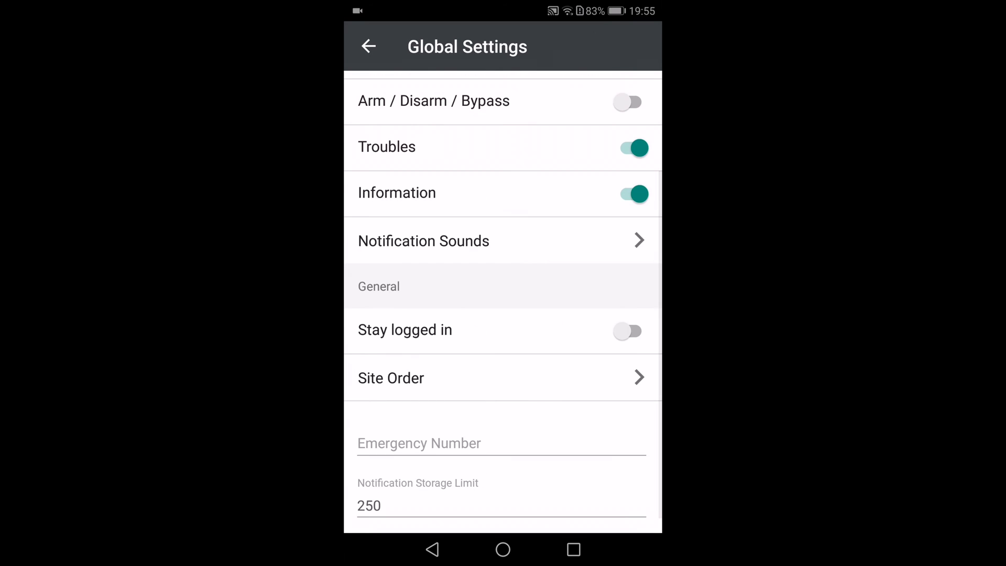
scroll(down, 3)
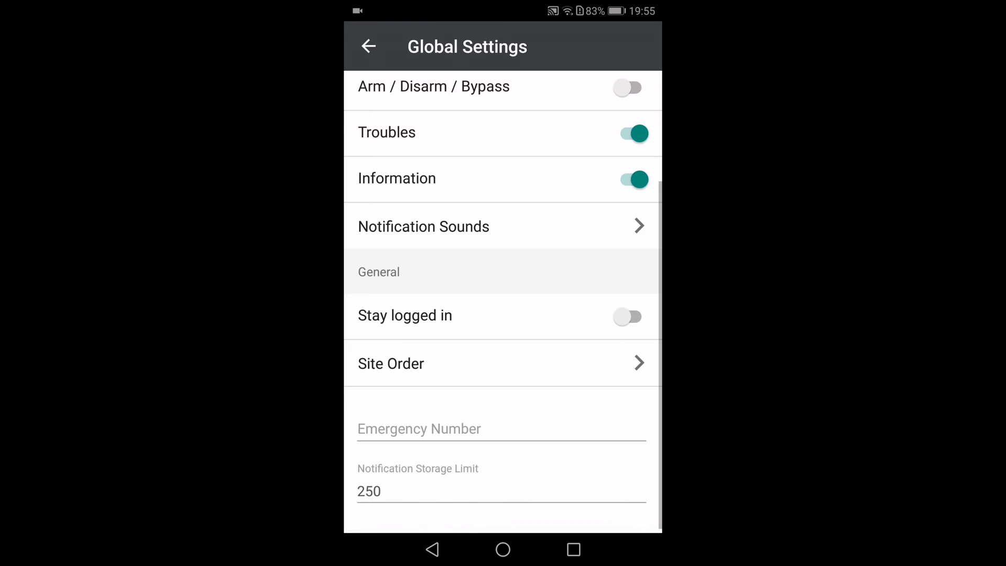
click(368, 46)
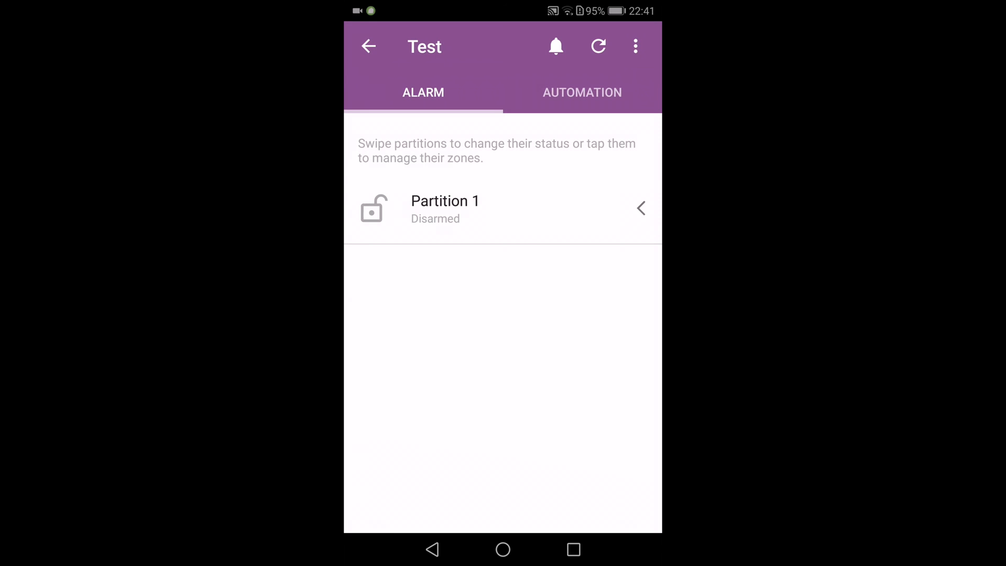
Step: View Partition 1's zones and enter edit mode for partition and zone names
click(444, 207)
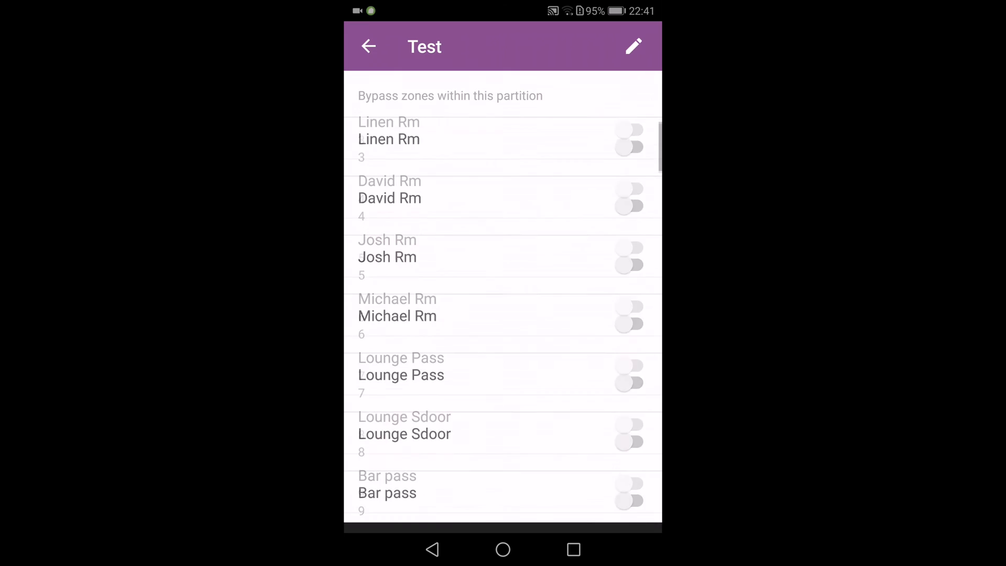
scroll(down, 3)
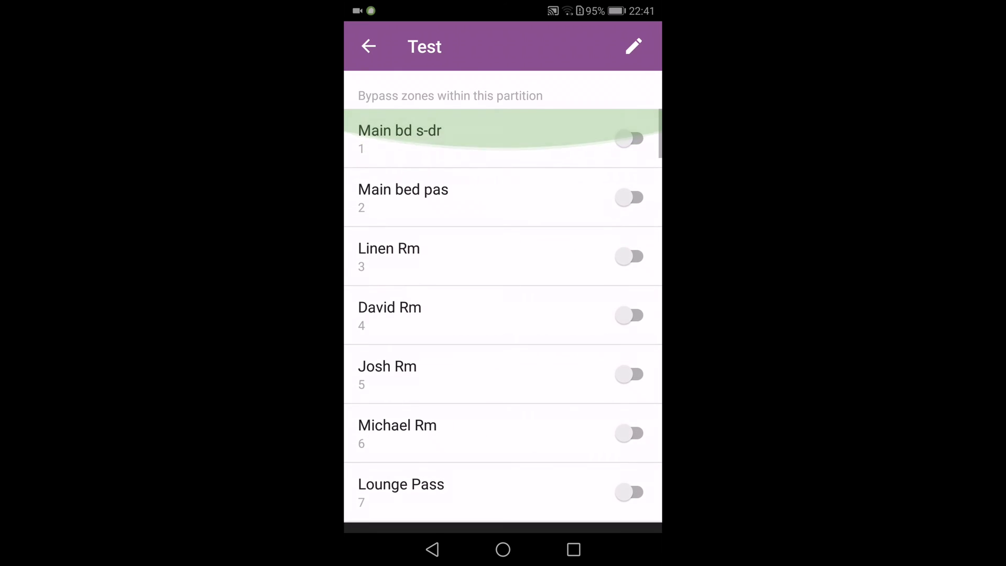
click(633, 45)
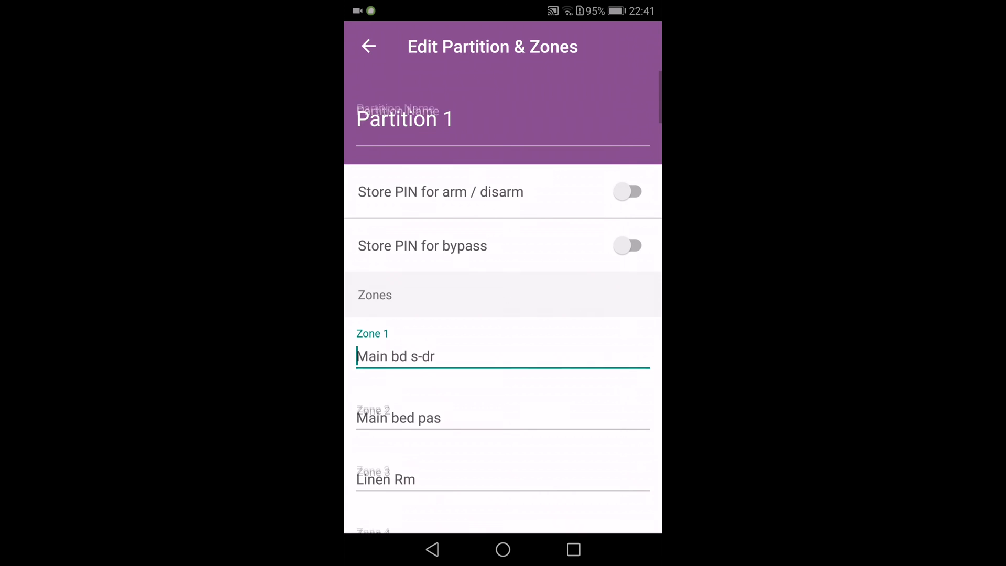
scroll(down, 3)
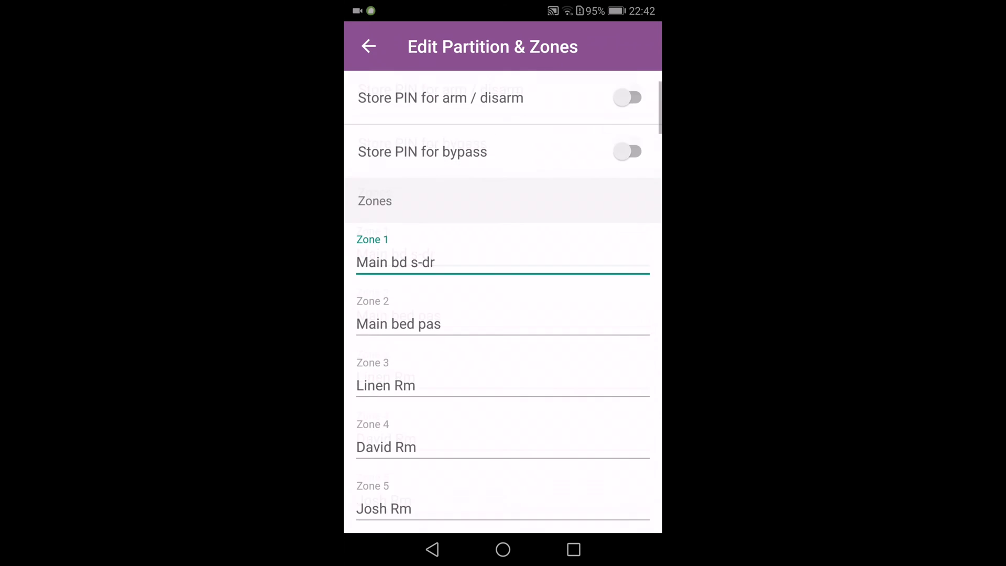
scroll(down, 3)
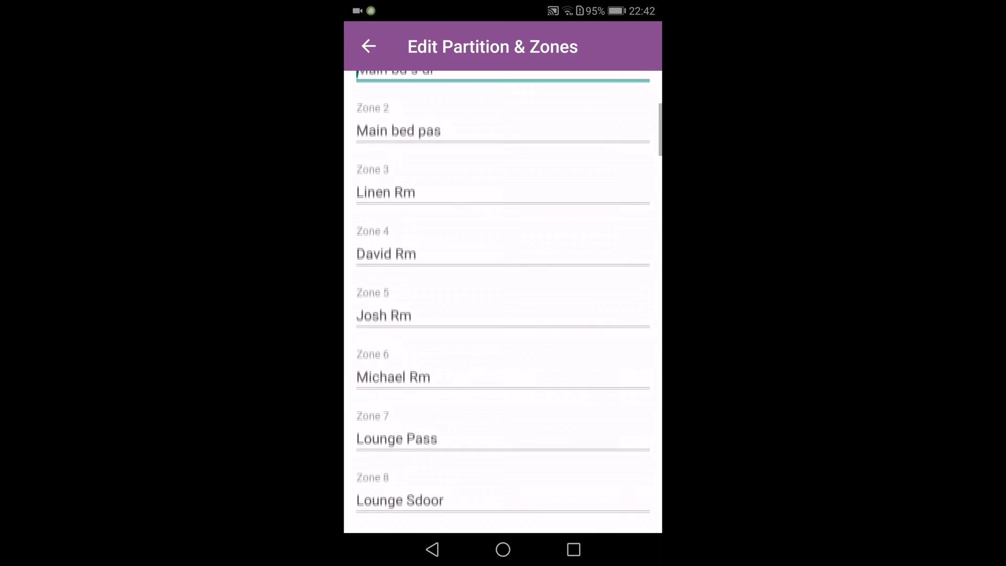
scroll(down, 3)
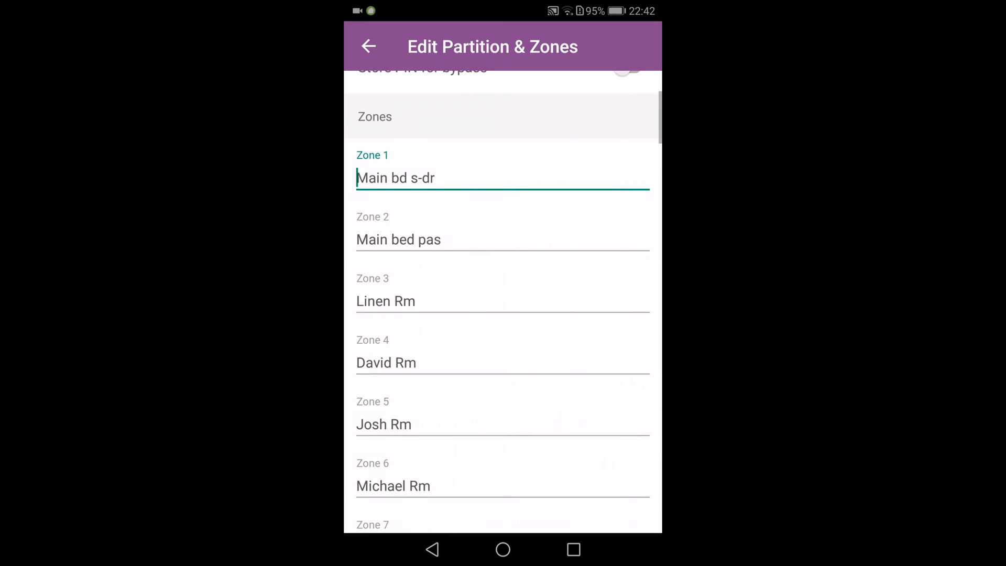
Step: Edit the Zone 1 name field, placing the cursor at its end
click(433, 178)
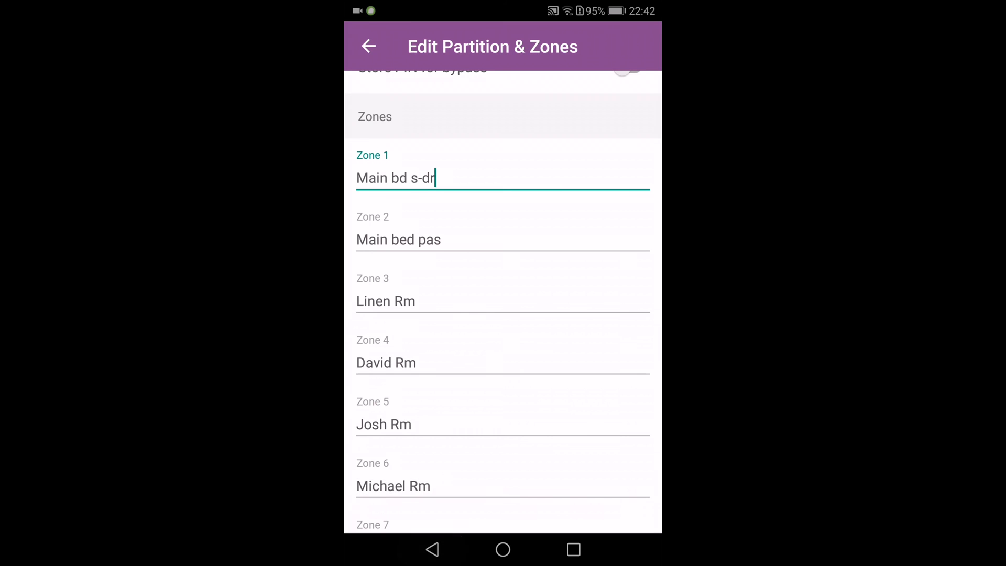
click(367, 46)
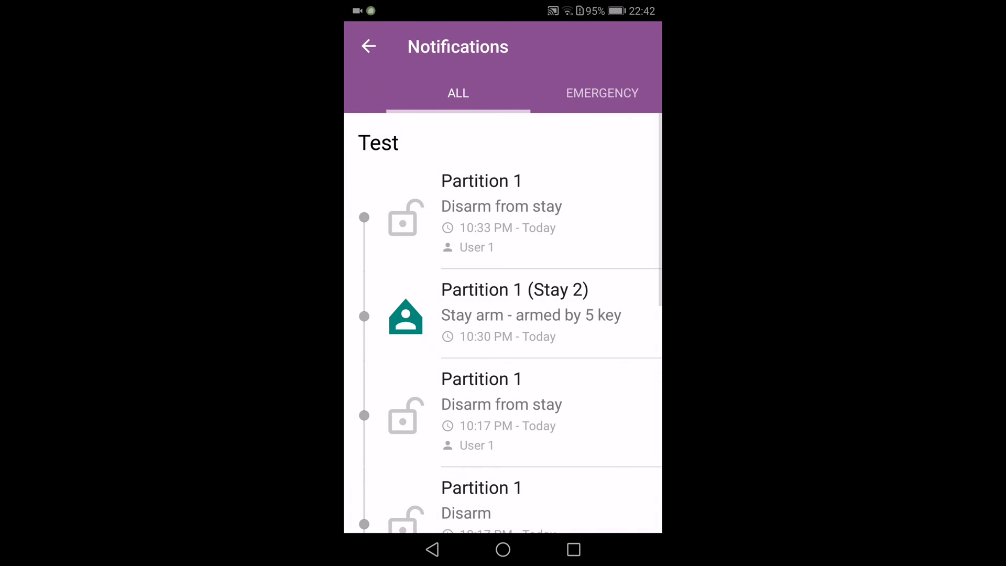
scroll(down, 3)
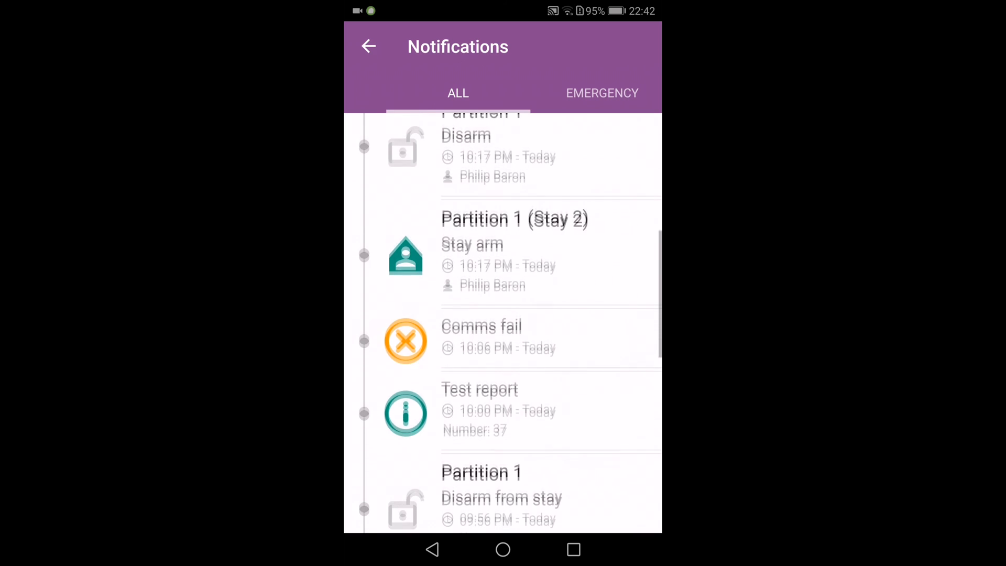
scroll(down, 3)
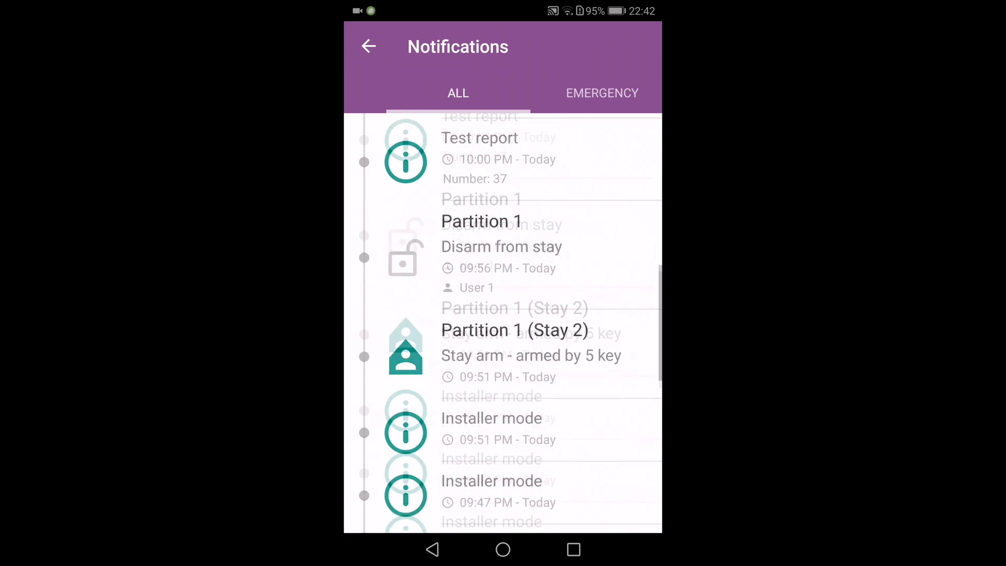
scroll(down, 3)
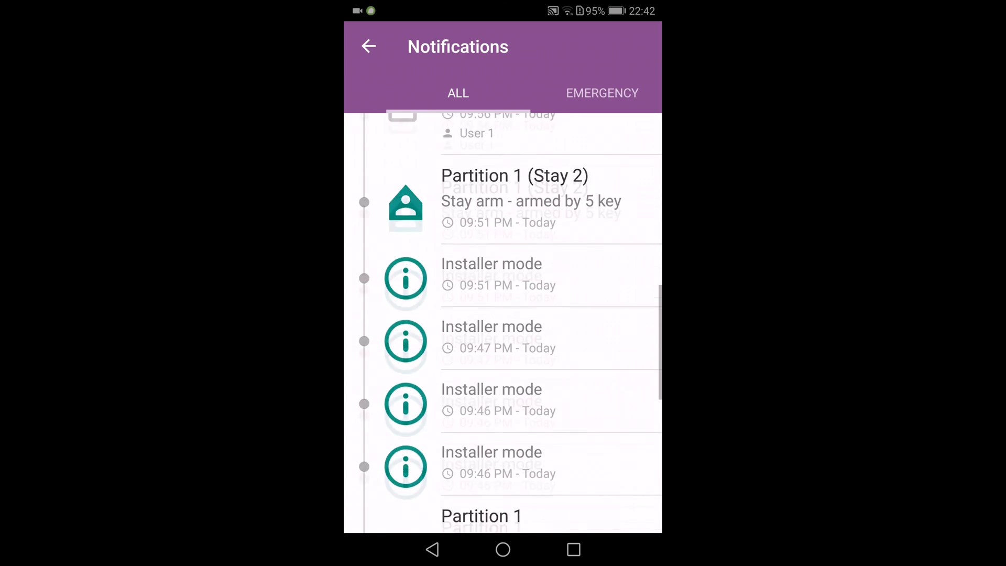
scroll(down, 3)
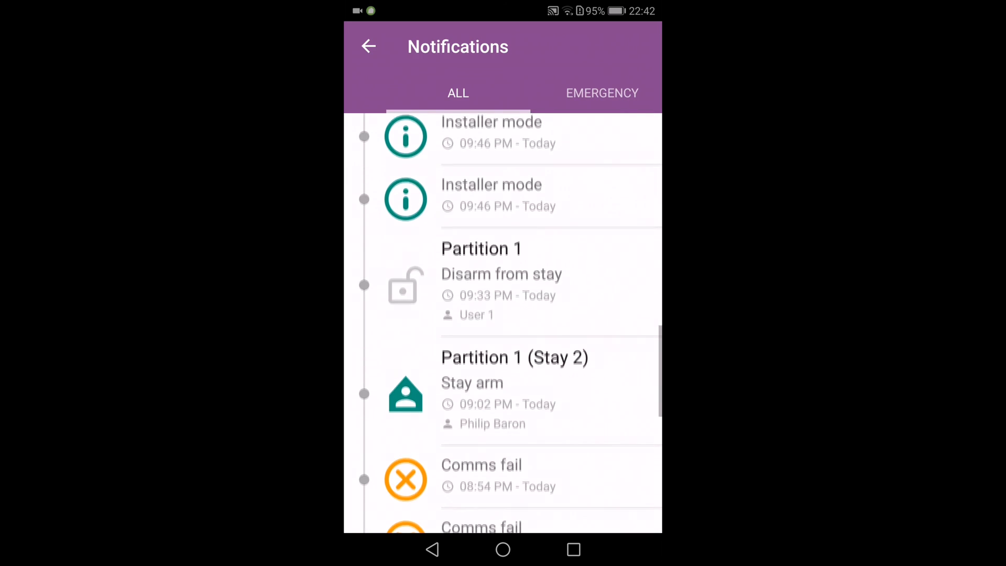
scroll(down, 3)
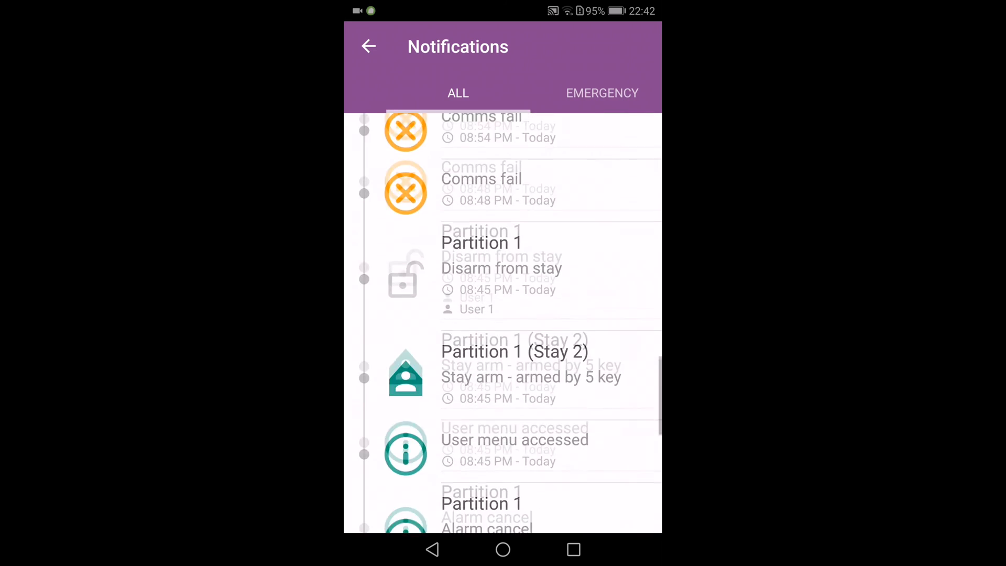
scroll(down, 3)
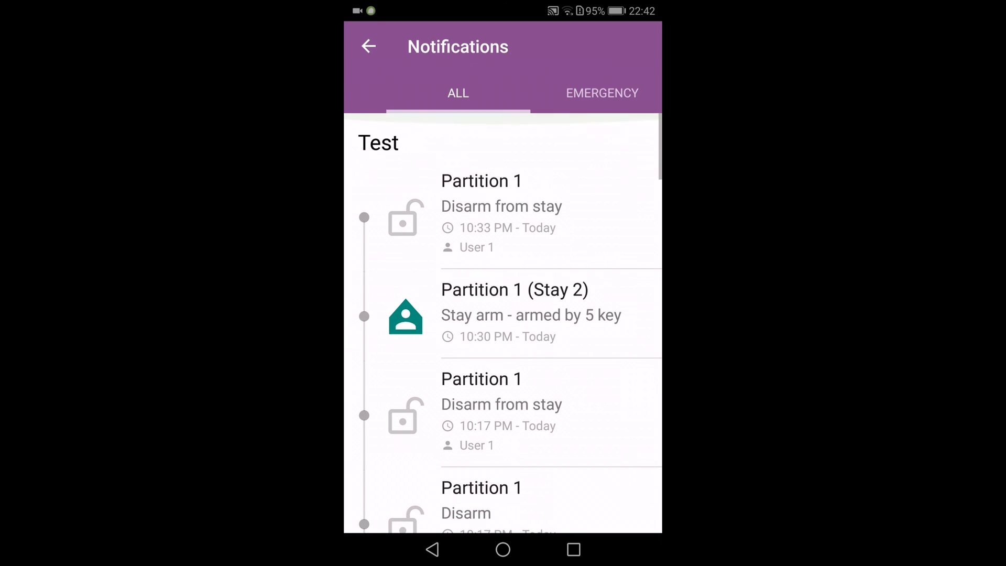
scroll(down, 3)
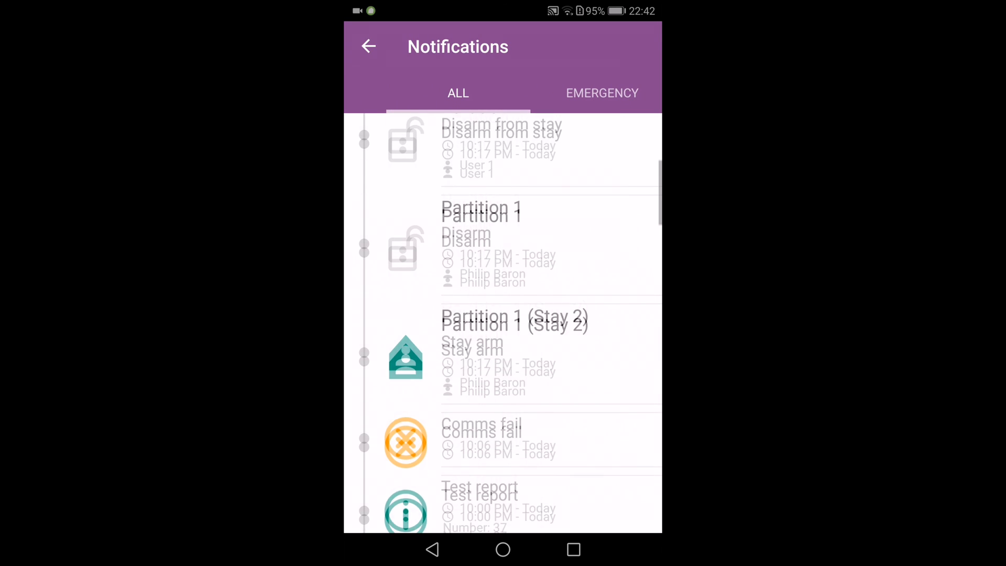
scroll(down, 3)
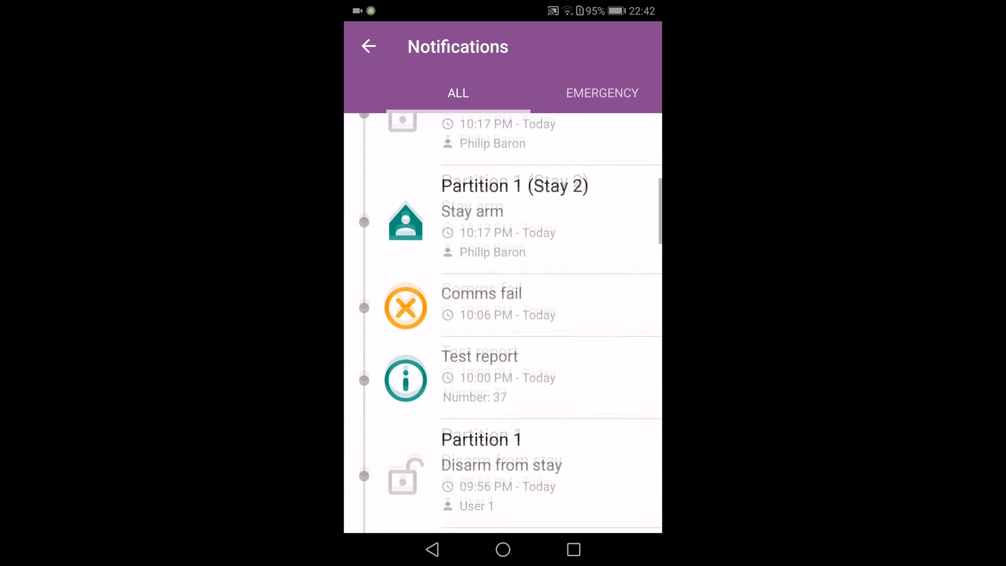
scroll(down, 3)
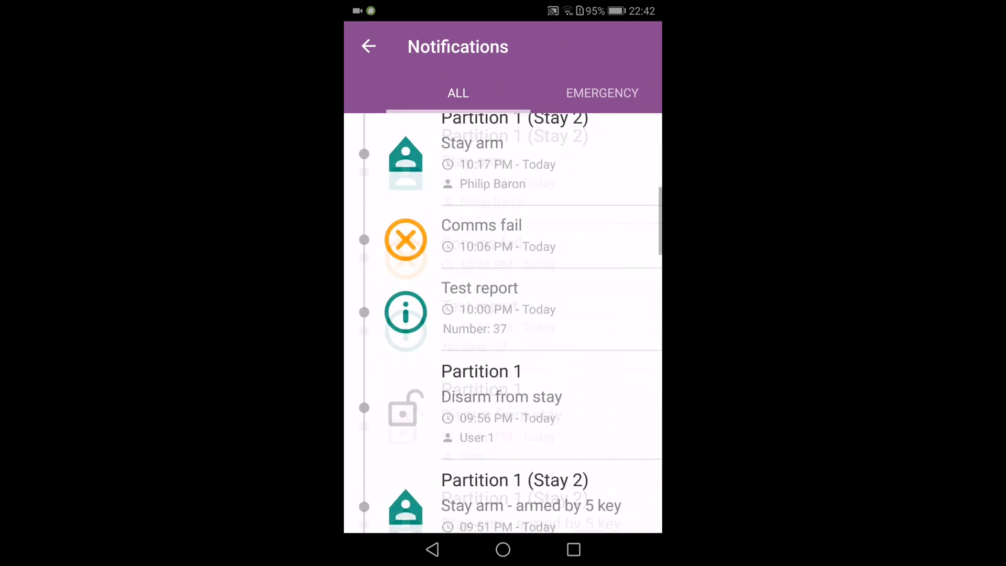
scroll(down, 3)
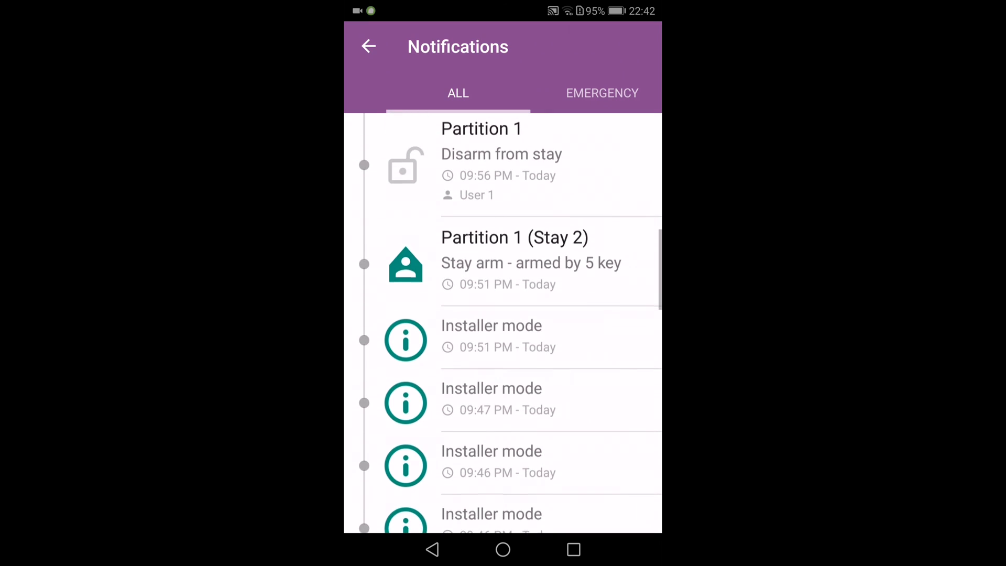
scroll(down, 3)
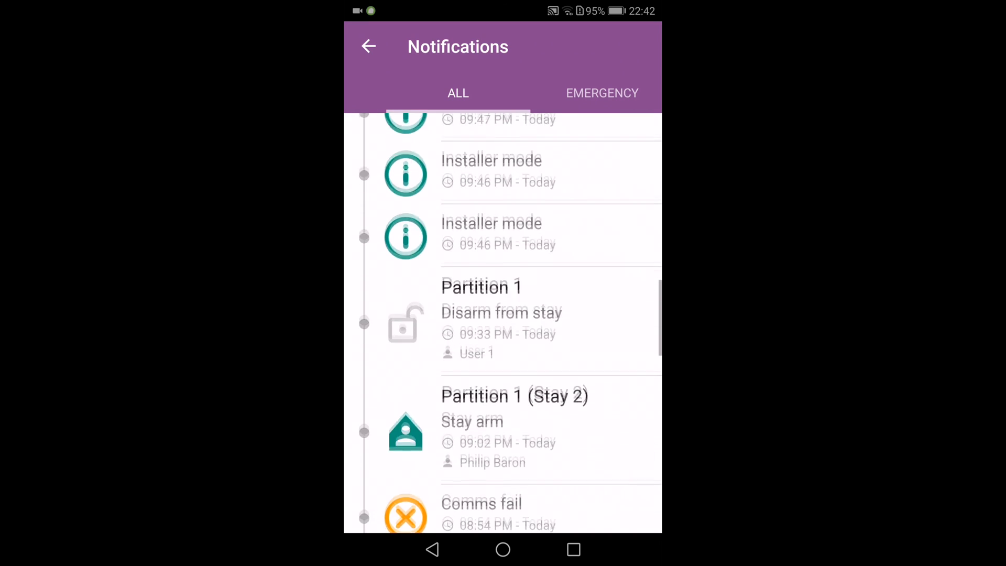
scroll(down, 3)
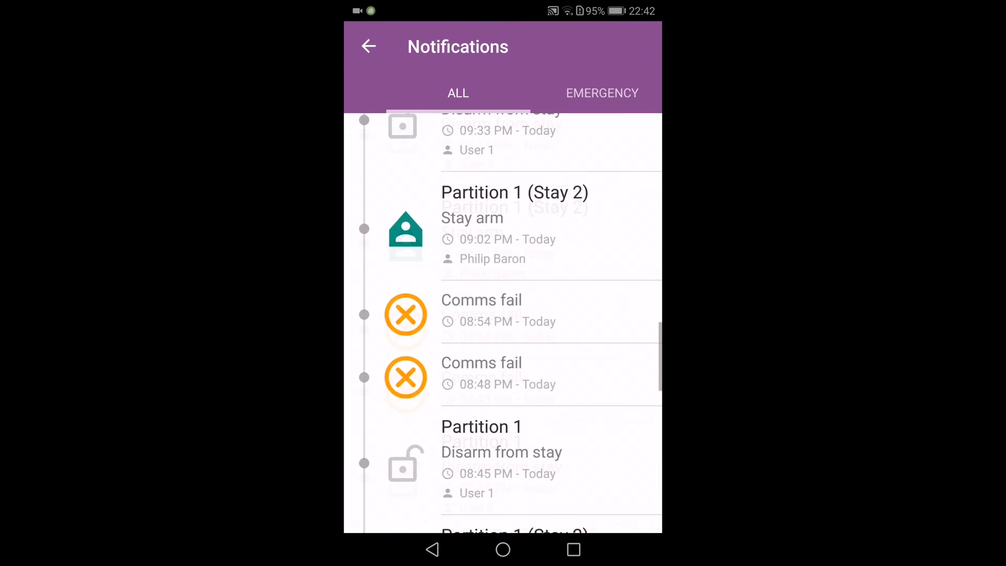
scroll(down, 3)
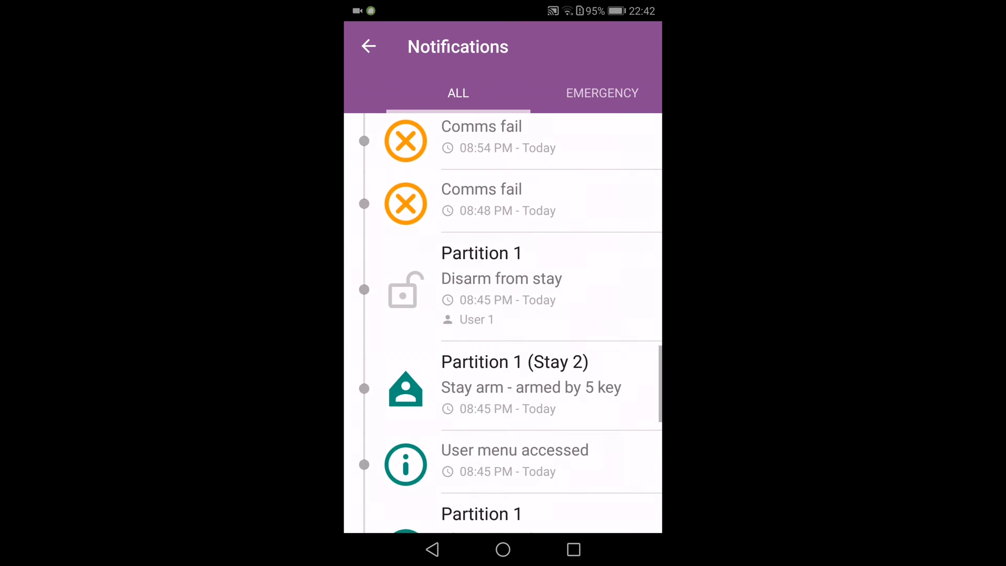
scroll(down, 3)
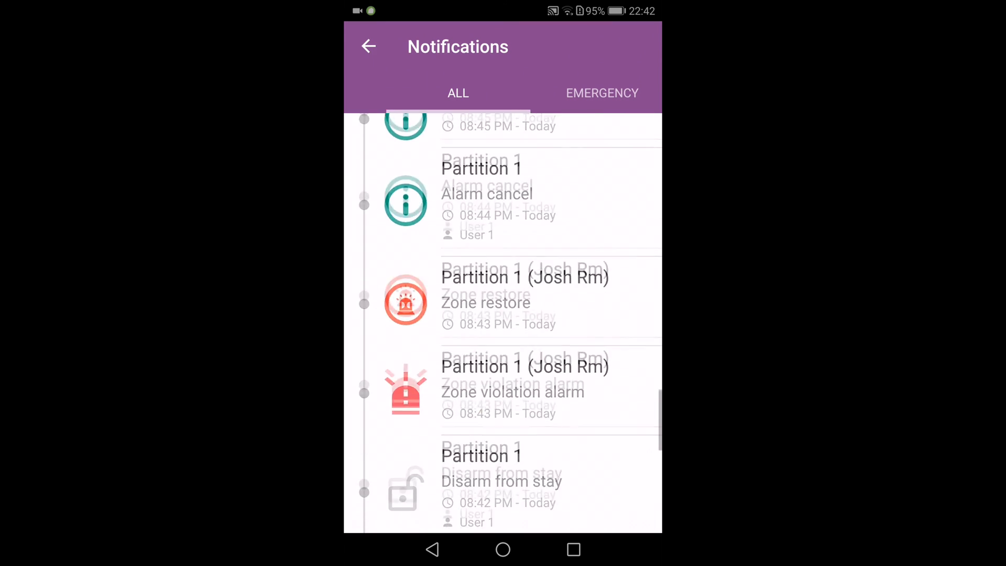
scroll(down, 3)
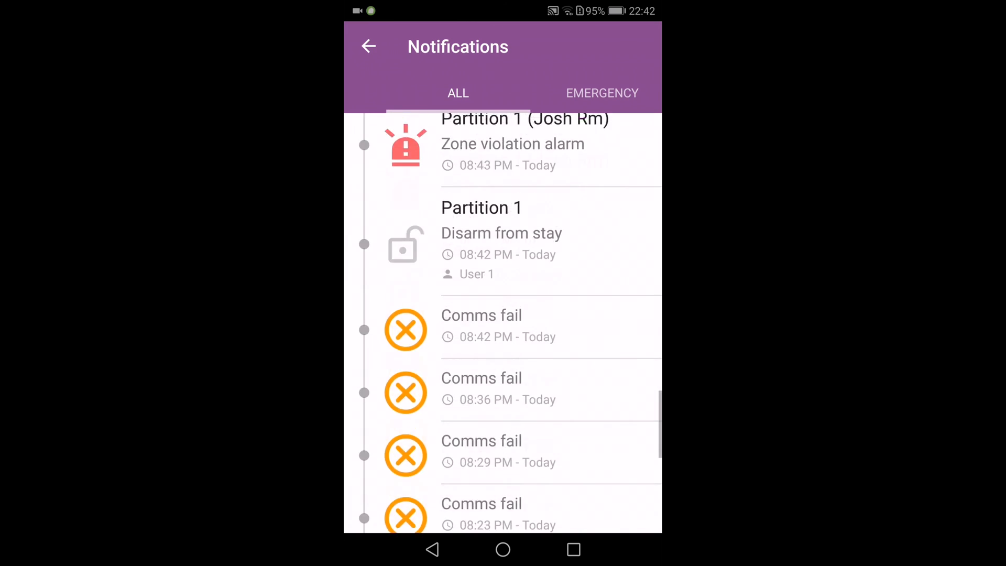
scroll(down, 3)
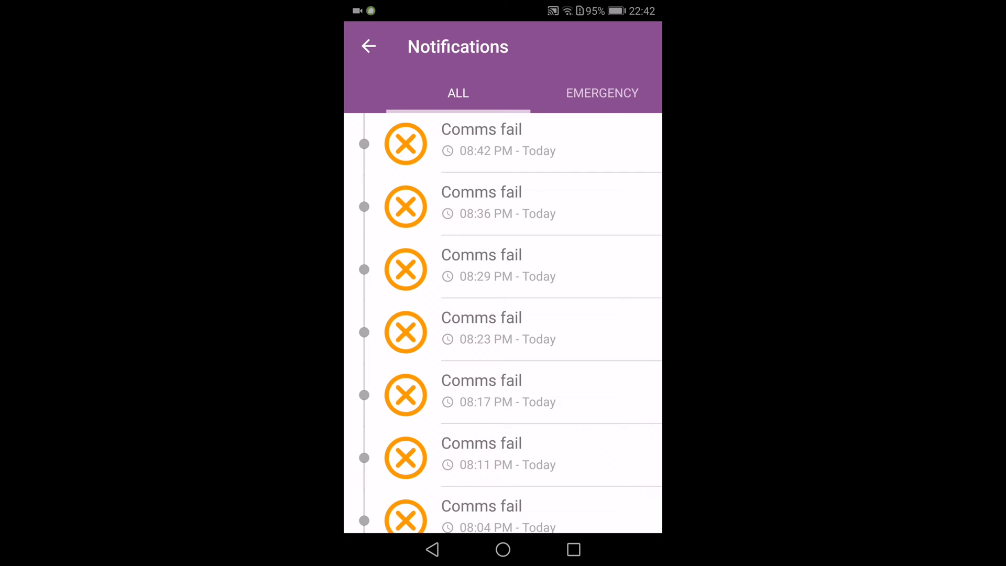
scroll(down, 3)
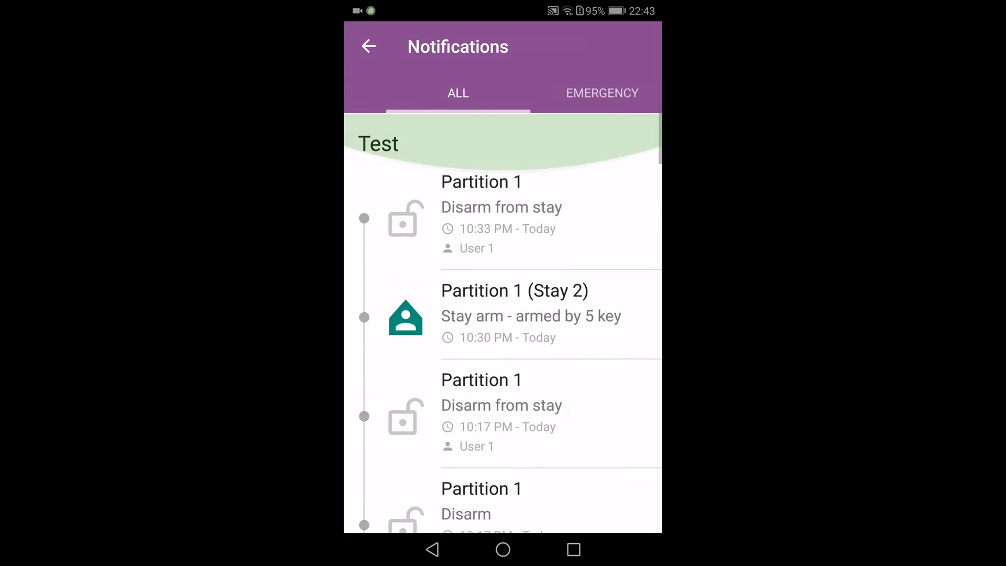
Step: Filter to Emergency notifications, scroll through zone alarms and restores, then go back to the Dashboard
click(602, 93)
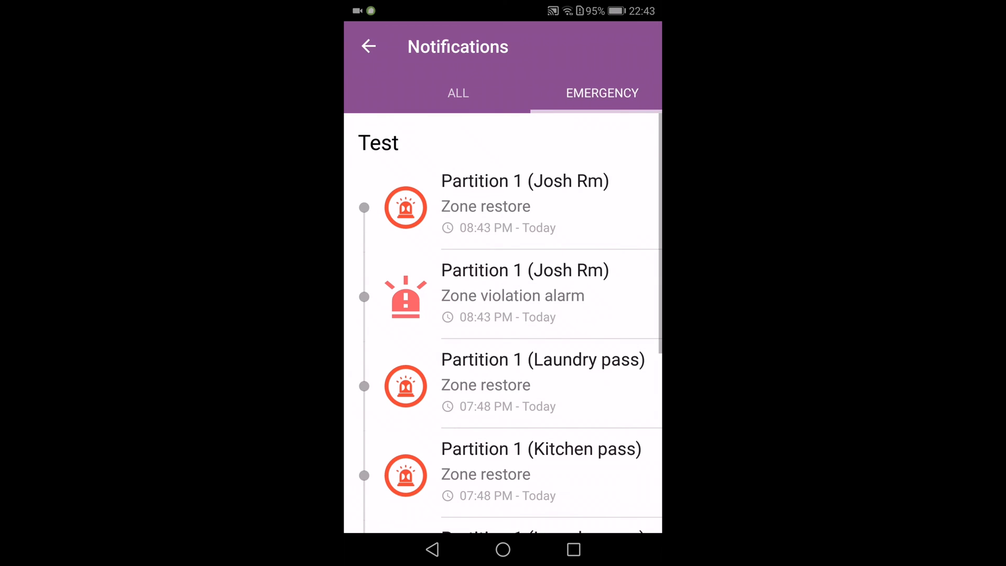
scroll(down, 3)
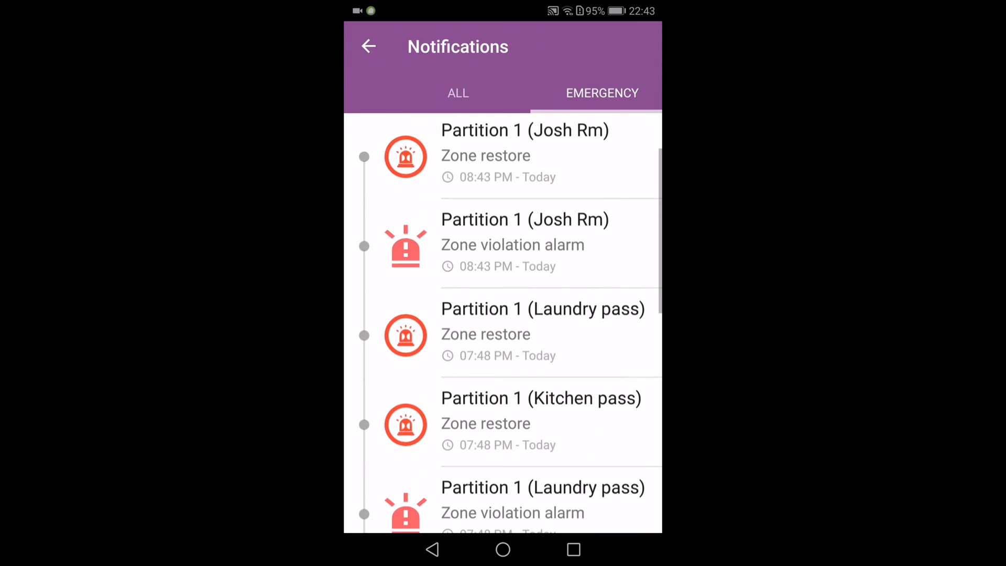
scroll(down, 3)
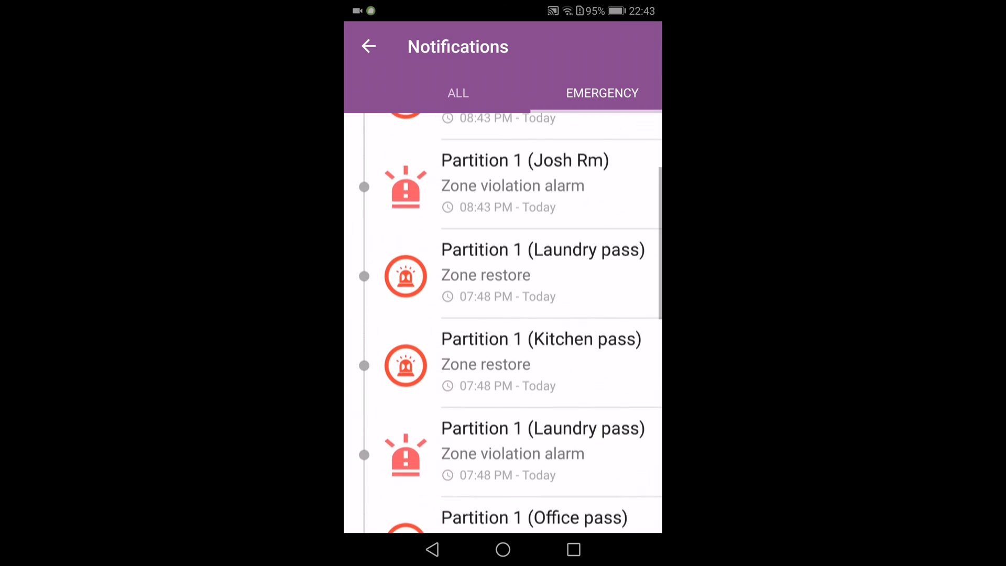
scroll(down, 3)
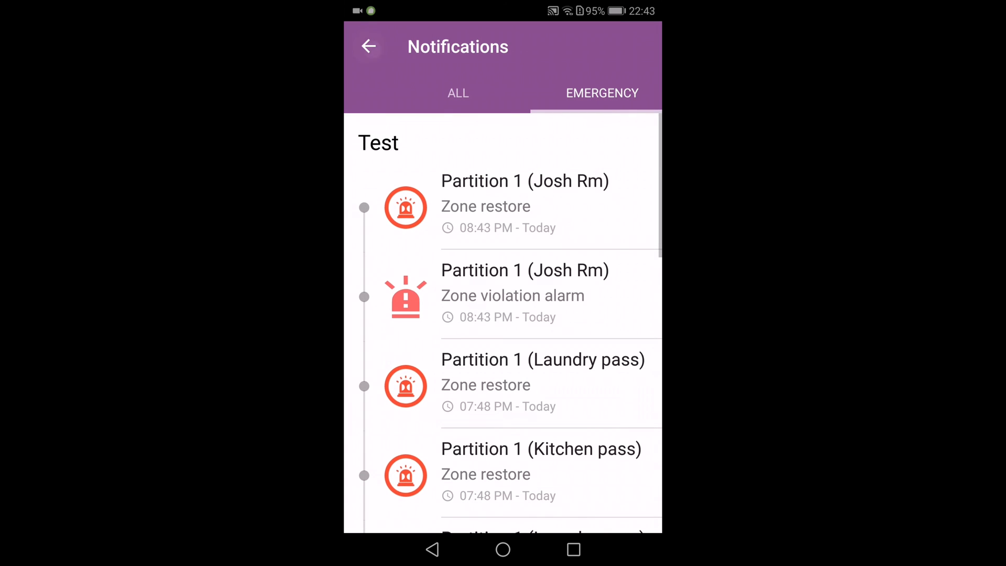
click(369, 46)
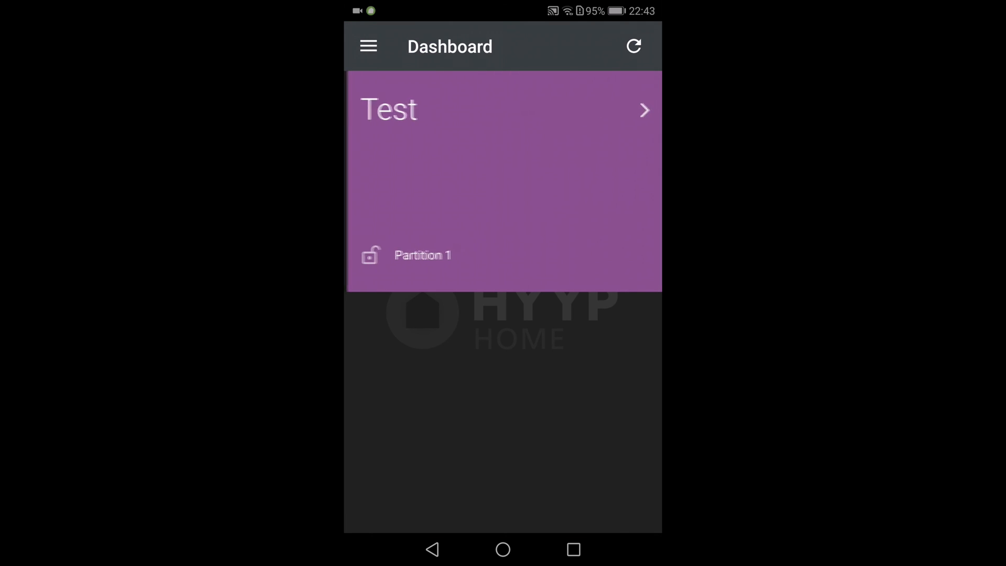
Step: Swipe the Test site card to reveal PANIC and ARM ALL, then reach Global Settings via the side menu
click(643, 110)
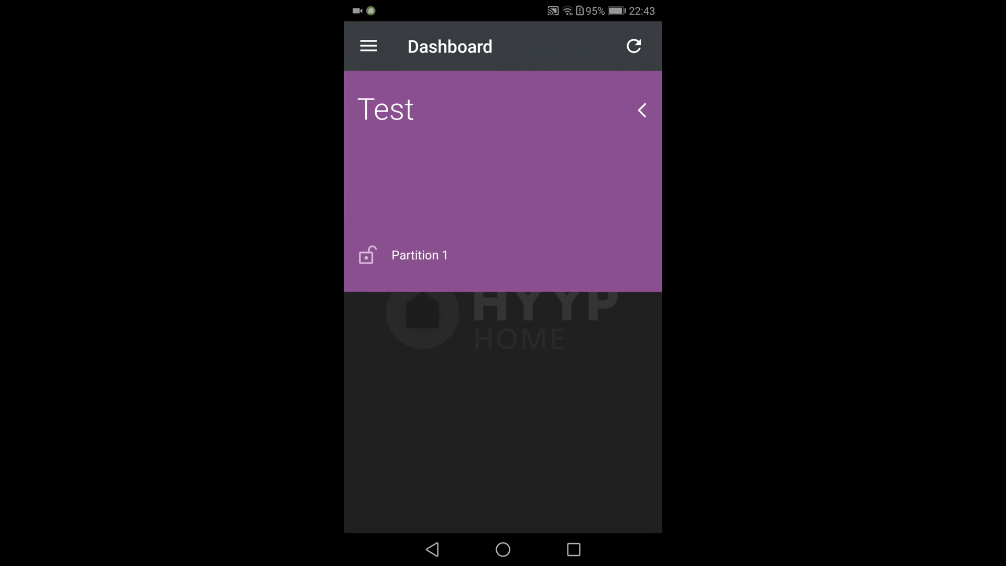
click(641, 110)
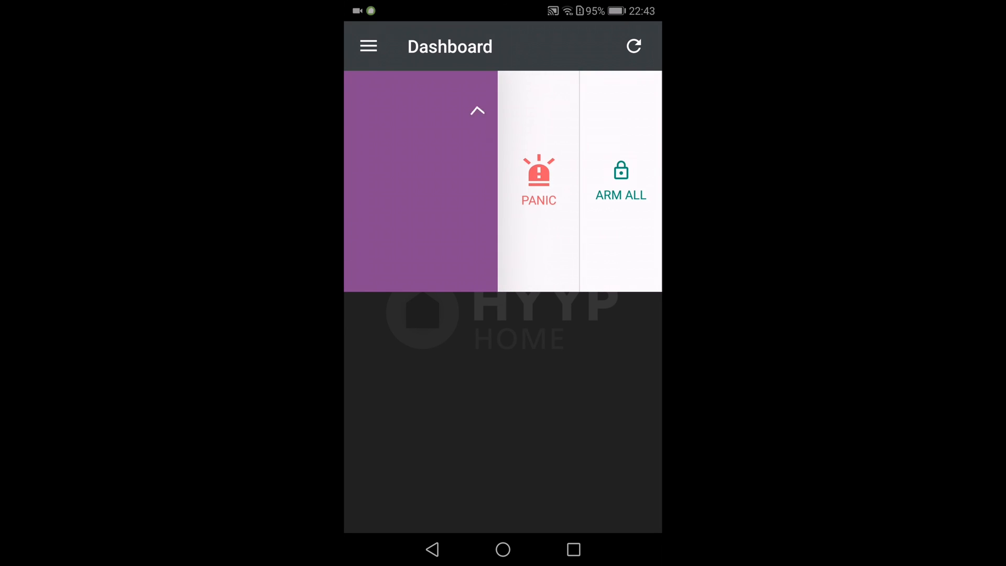
click(477, 110)
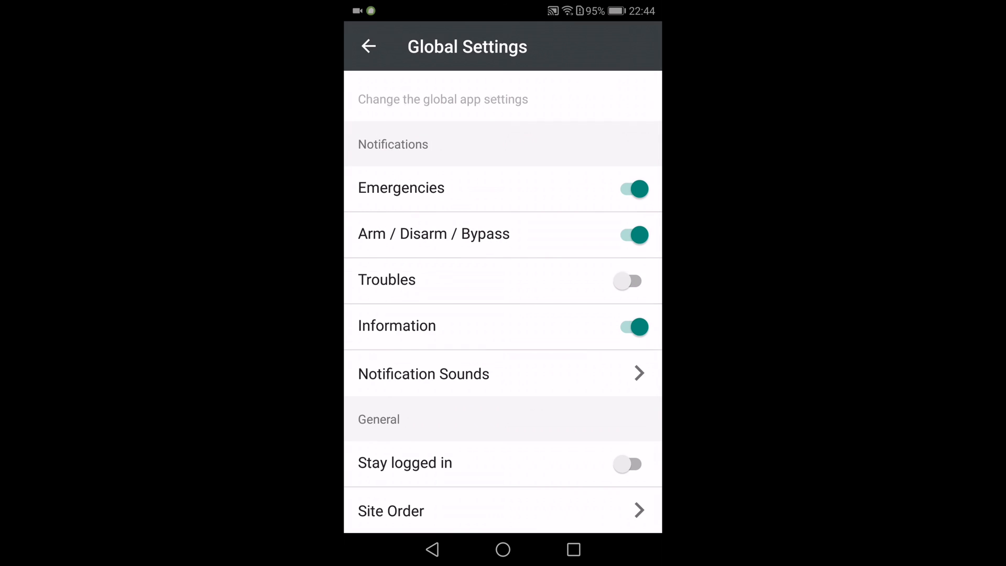
Step: Review Notification Sounds and expand the Arm/Disarm/Bypass Sound choices, leaving Alert Tone selected
click(424, 373)
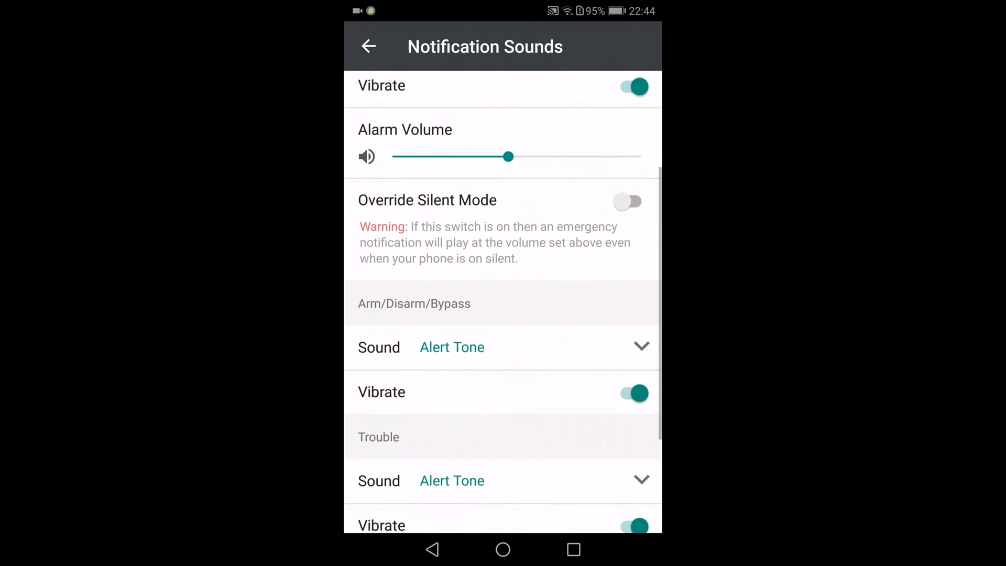
scroll(down, 3)
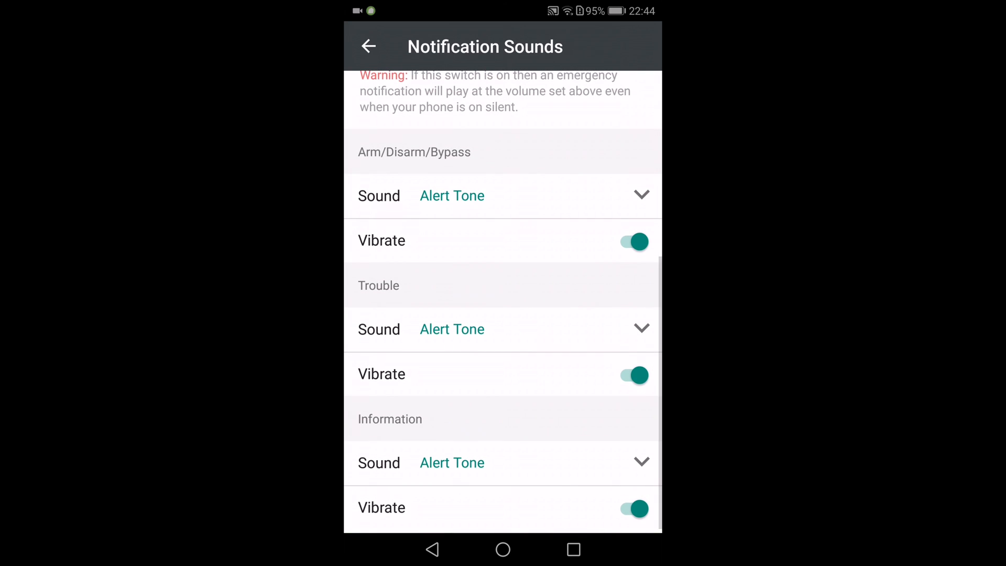
click(502, 194)
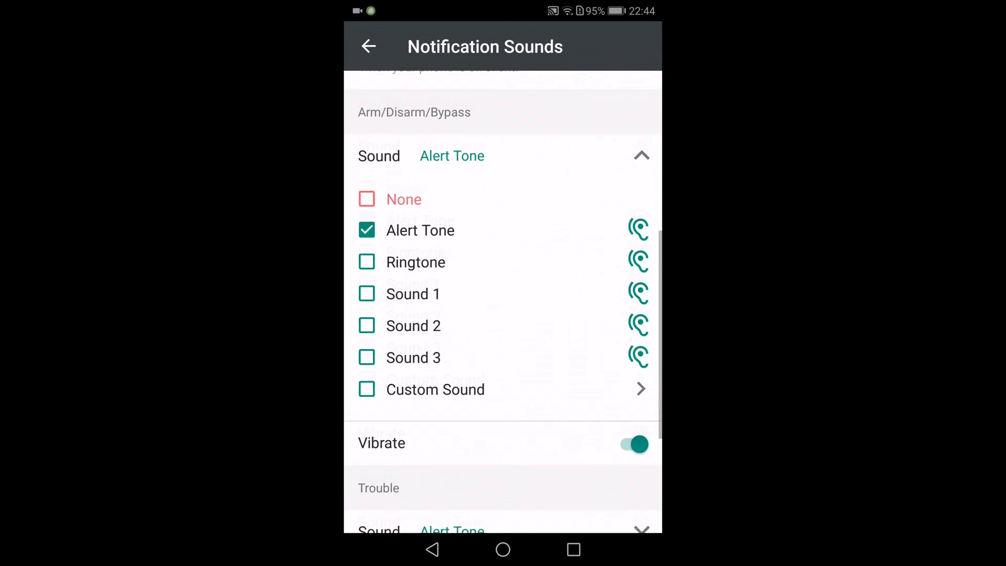
scroll(down, 3)
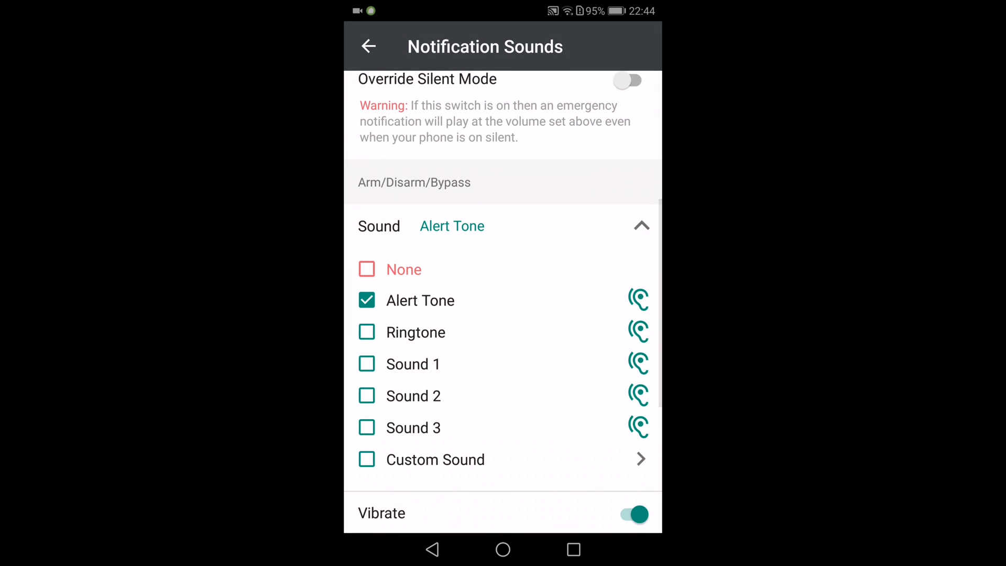
Step: Back out of the settings to the Test site dashboard
click(369, 46)
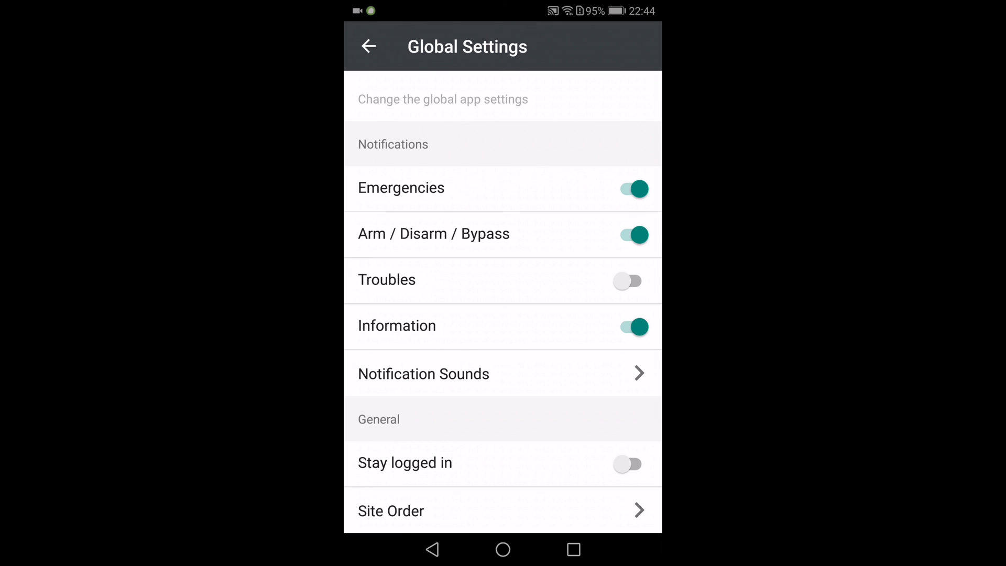
click(369, 46)
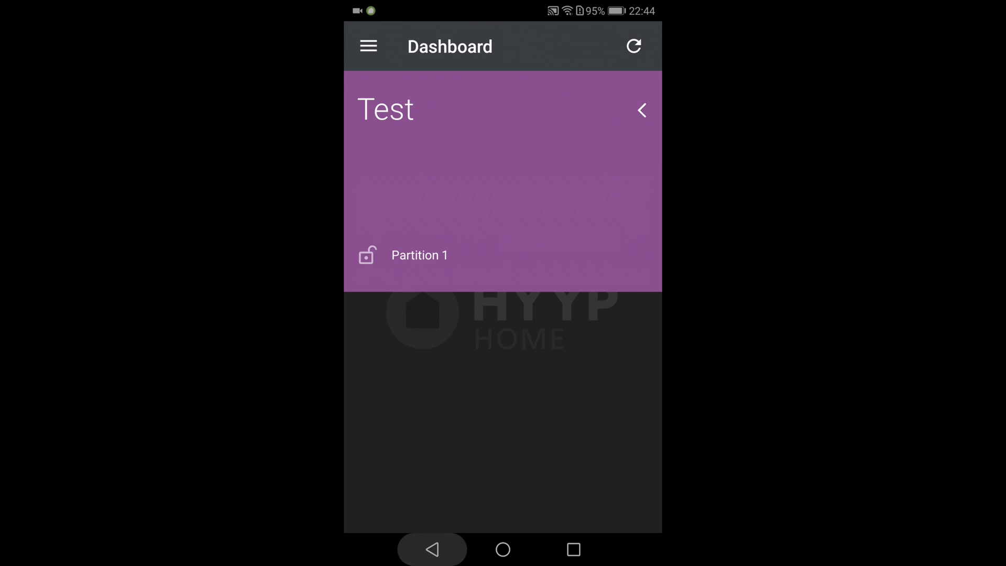